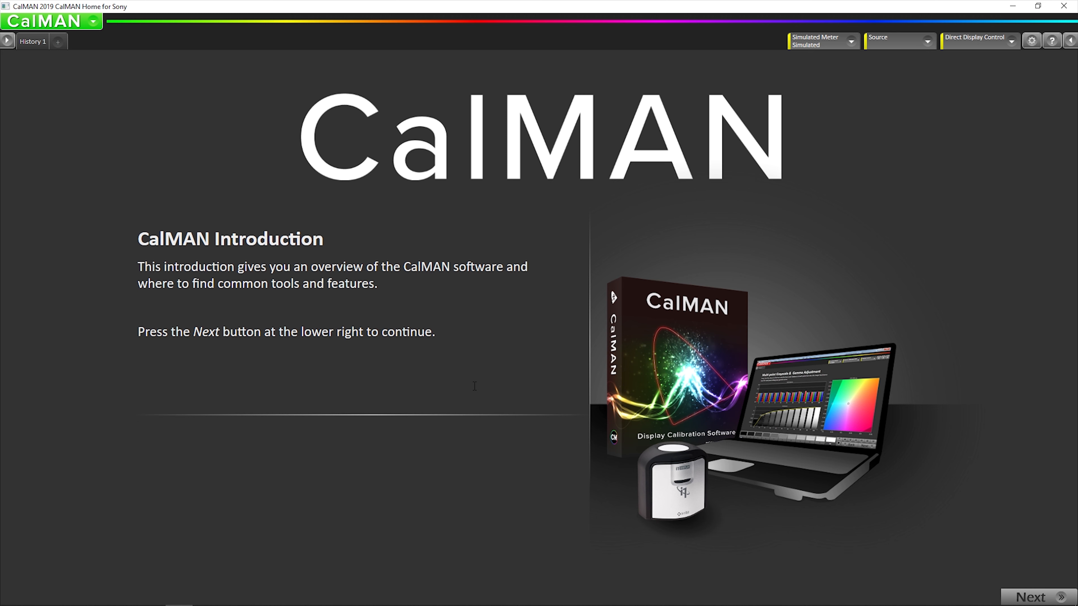
mouse_move(132, 64)
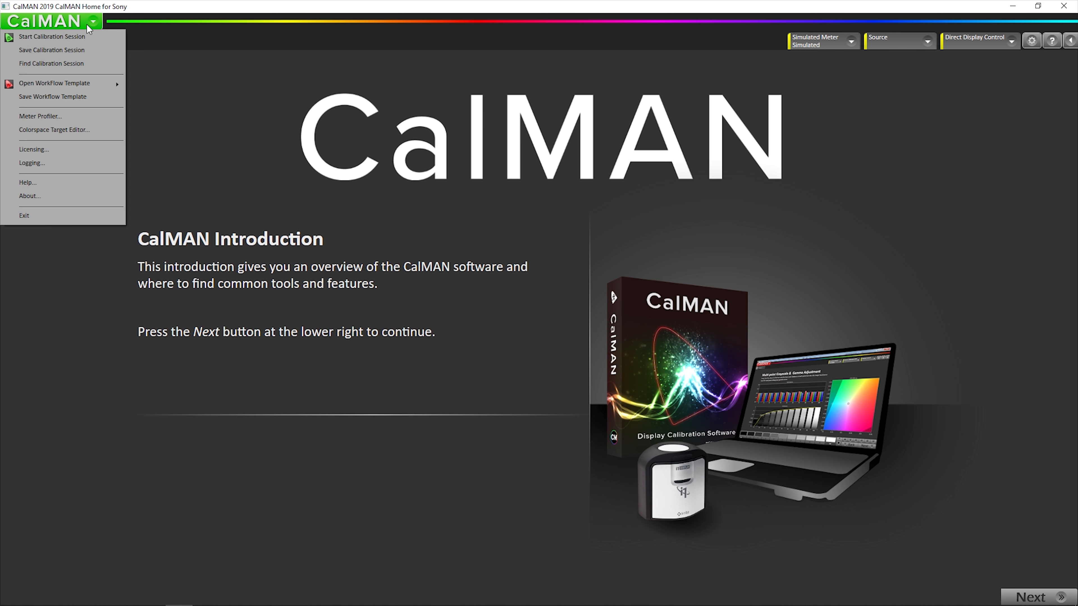
mouse_move(54, 83)
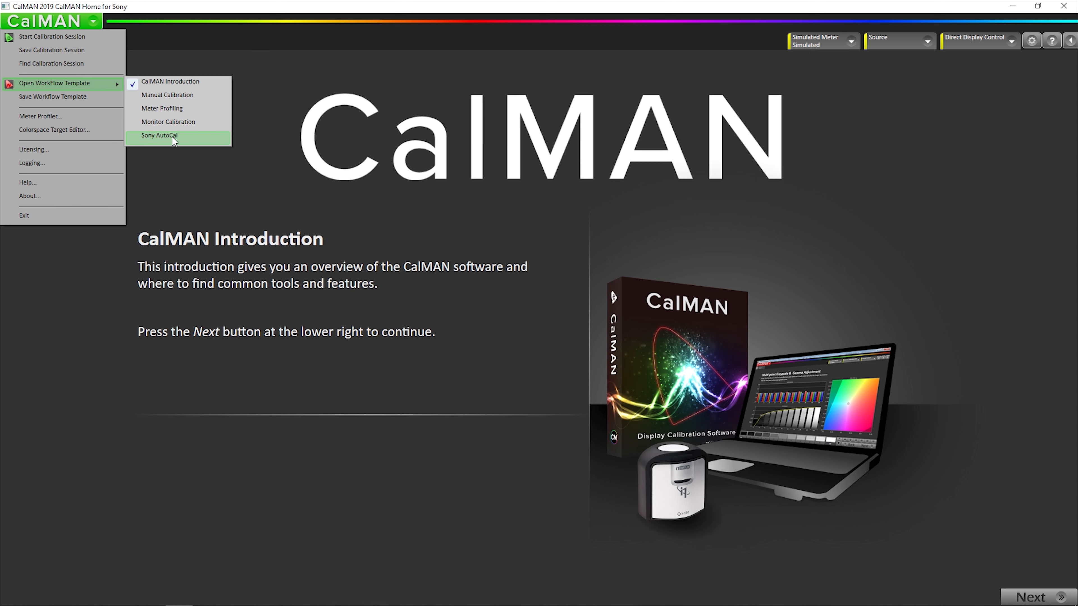
Load the Sony AutoCal workflow template from the CalMAN menu.
click(159, 135)
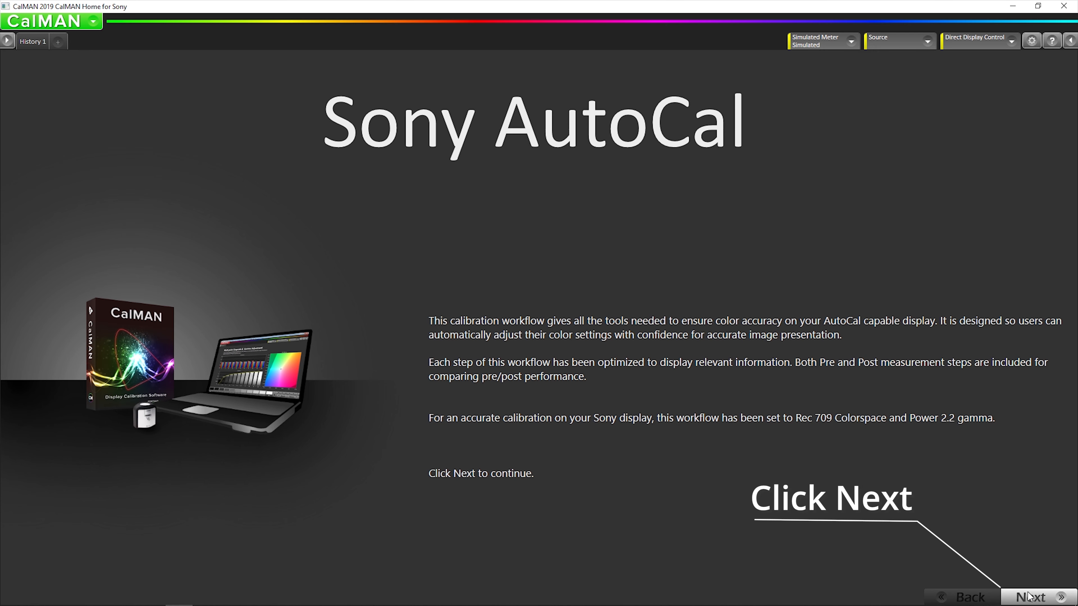
Find the SpectraCal C6 HDR2000 meter and set its display type to OLED (White) Sony 2018.
click(1030, 596)
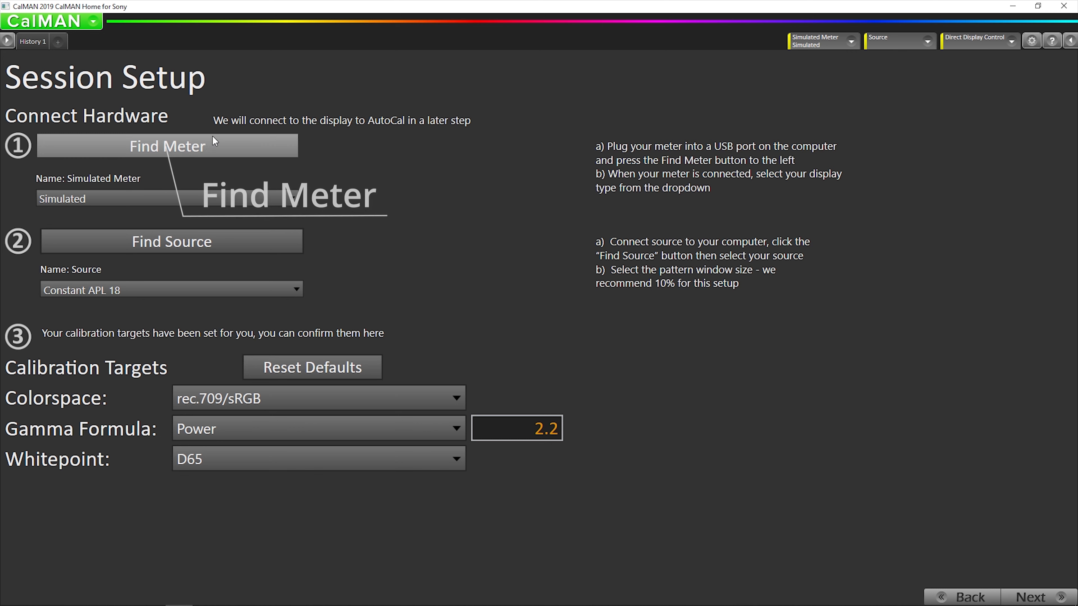
click(167, 145)
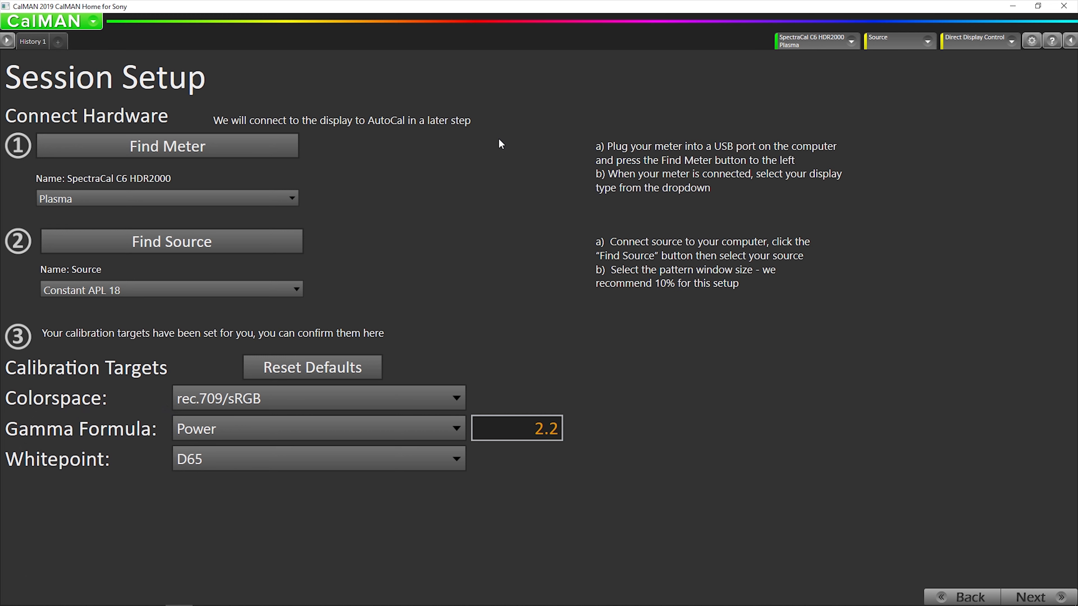
mouse_move(298, 196)
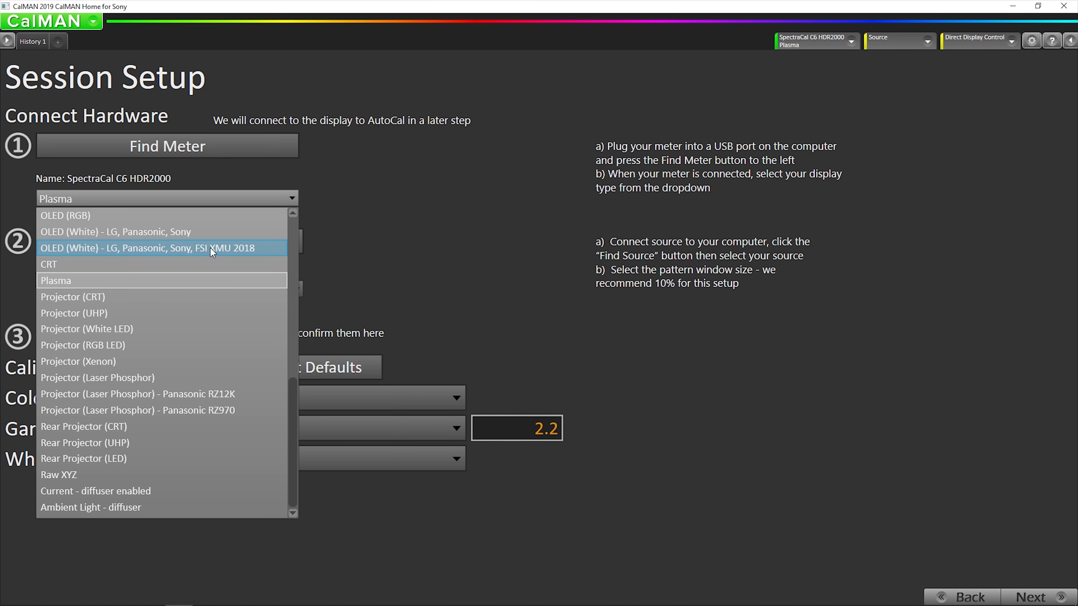
mouse_move(147, 248)
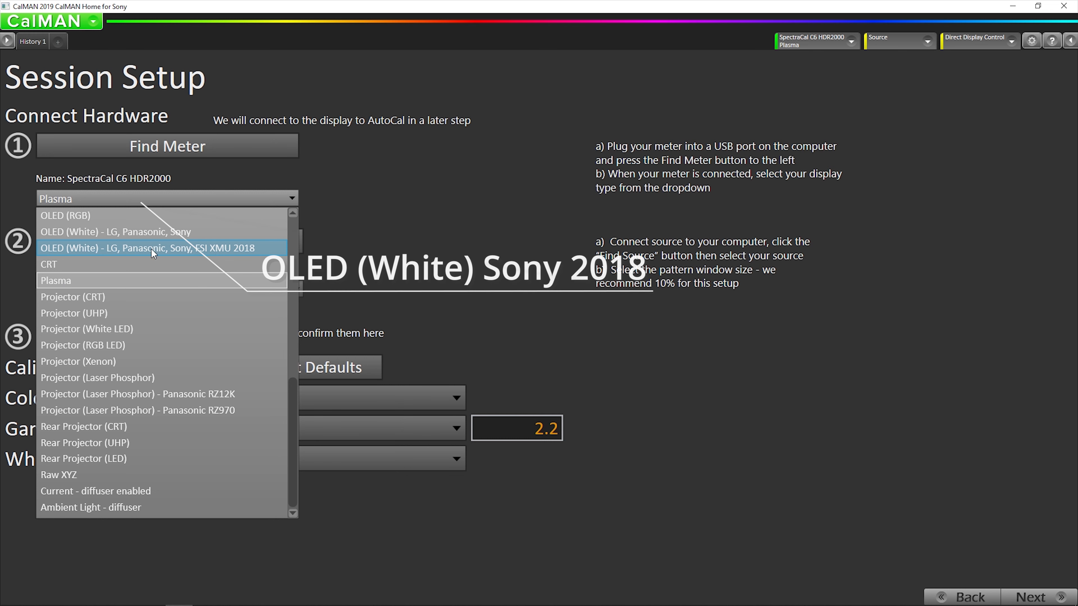
mouse_move(171, 258)
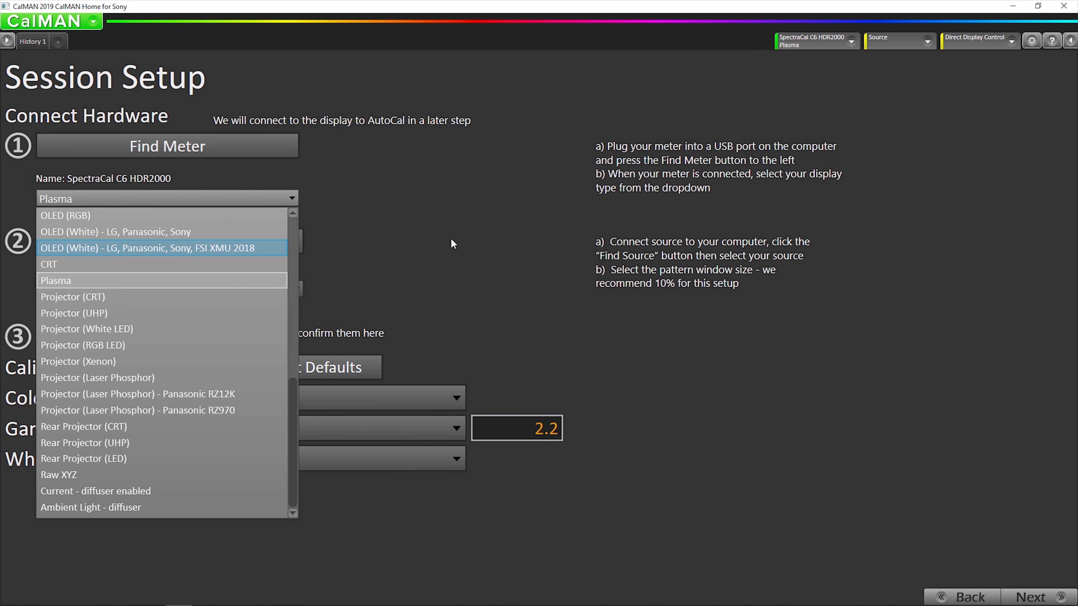
click(144, 248)
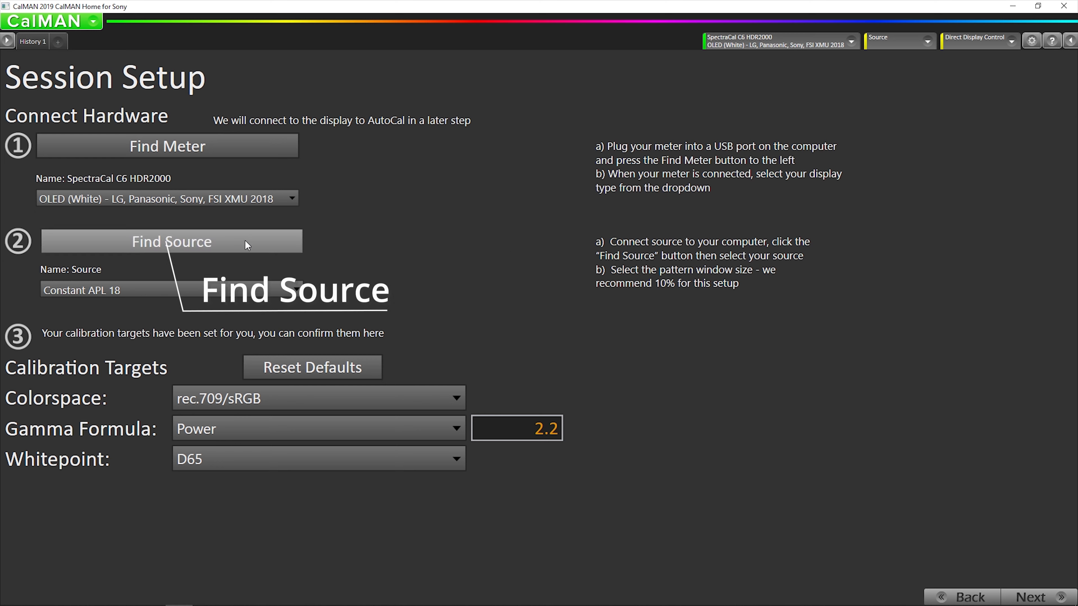
Find and connect the SpectraCal VideoForge Pro source on com5 with a 10% window pattern.
click(172, 241)
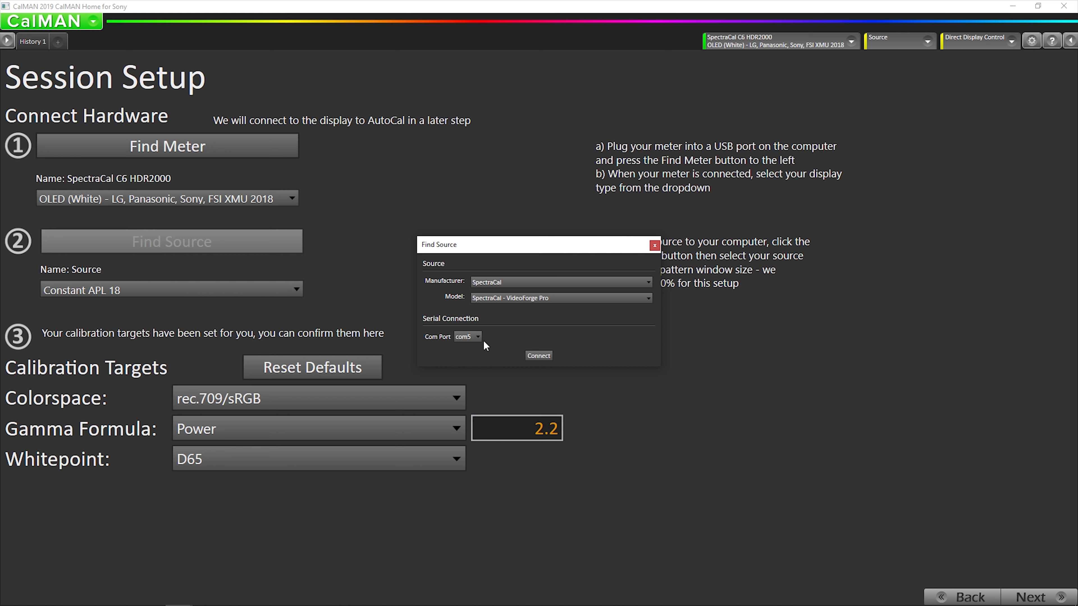
click(538, 355)
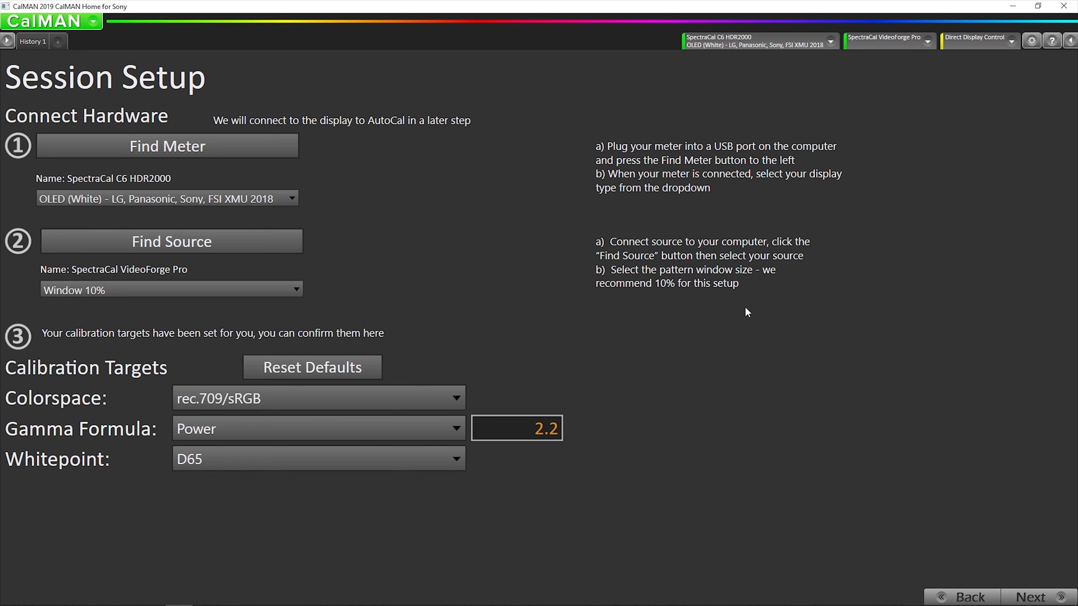
mouse_move(805, 393)
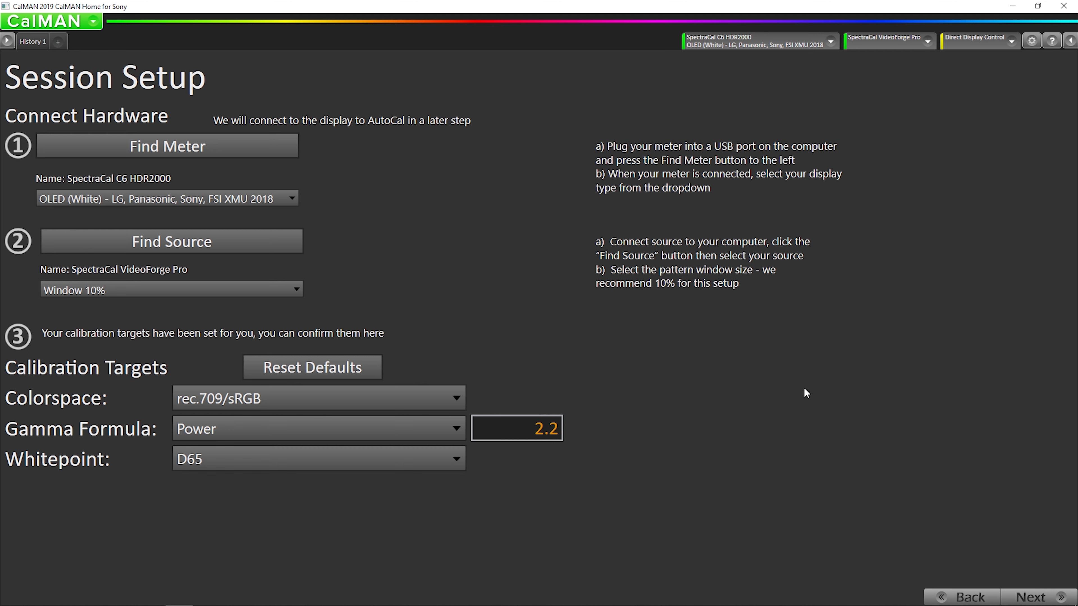
mouse_move(789, 373)
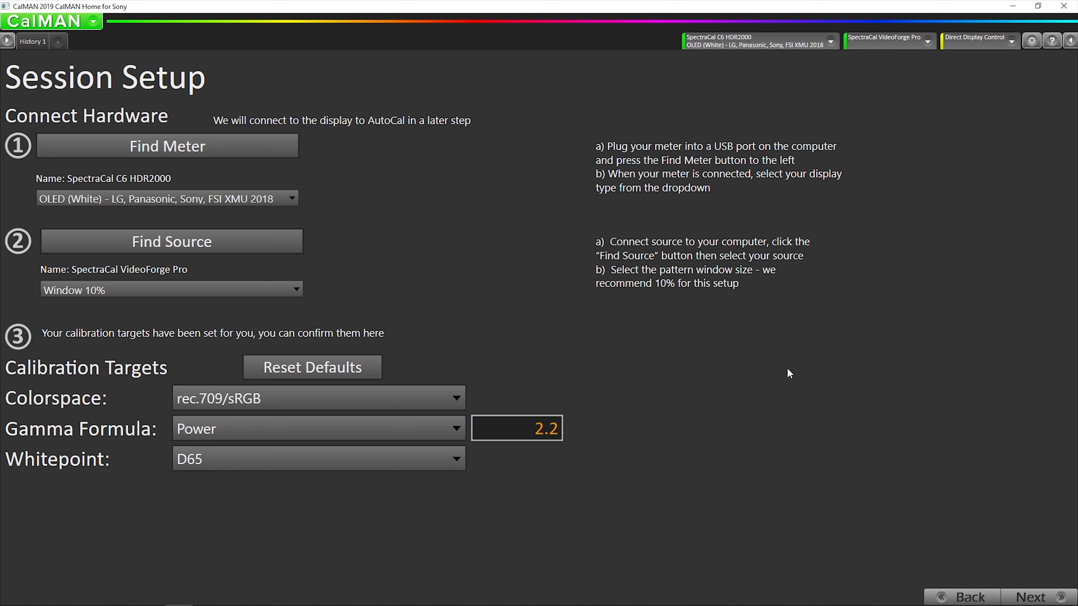
mouse_move(978, 520)
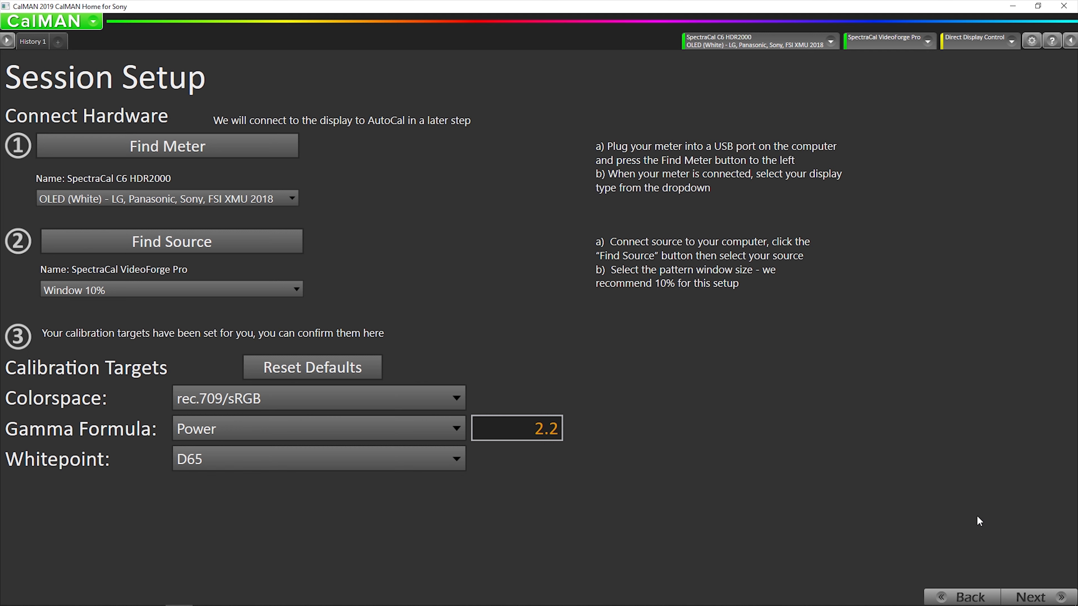
mouse_move(1031, 596)
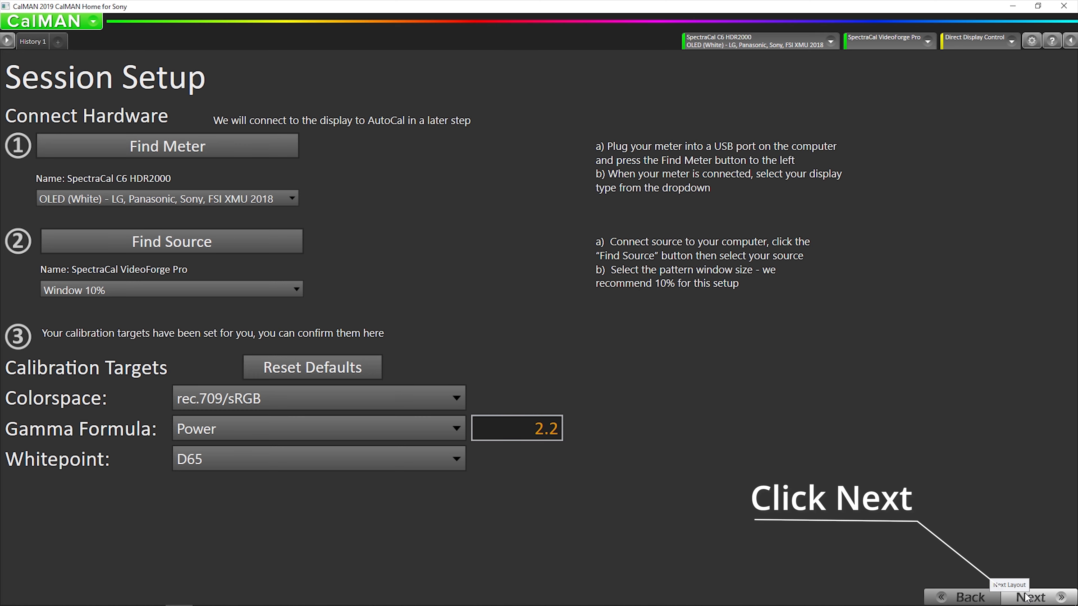
Read the pre-calibration grayscale and ColorChecker series, then reach the Connect to Sony Bravia TV page.
click(1028, 597)
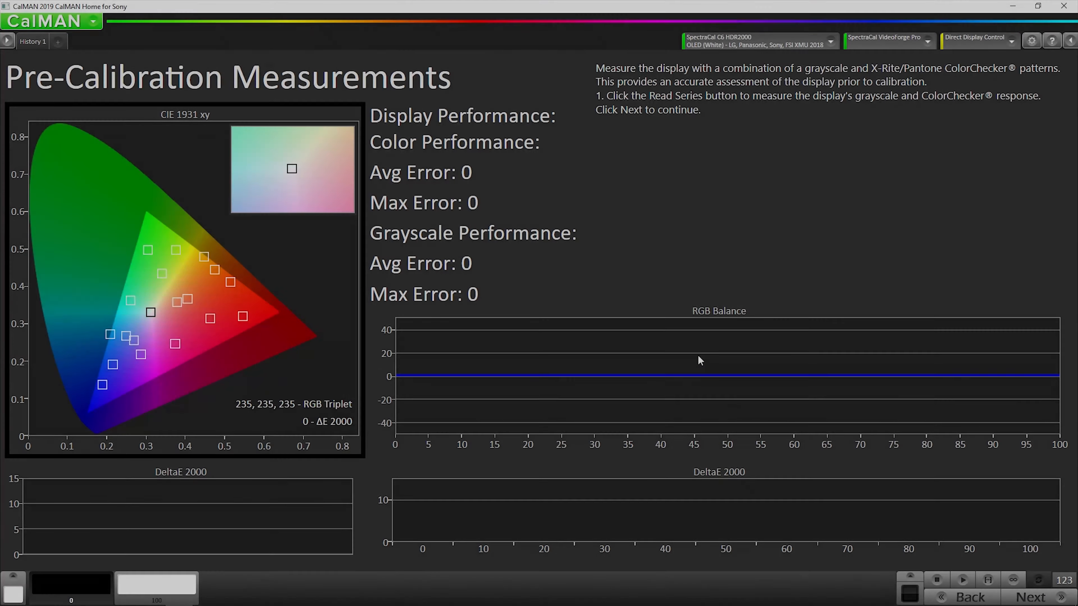
mouse_move(985, 502)
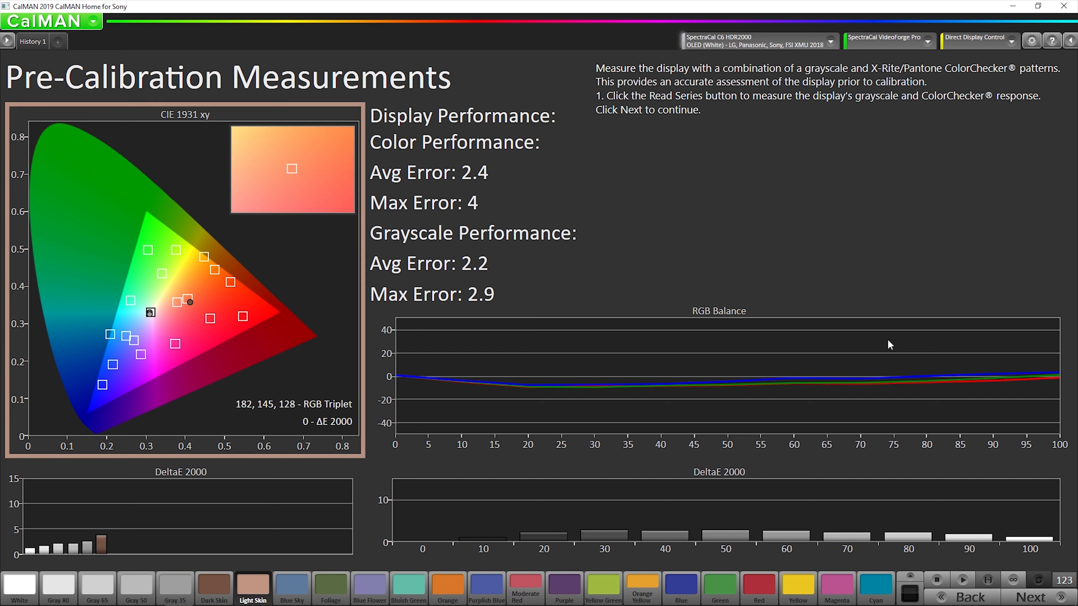
click(680, 589)
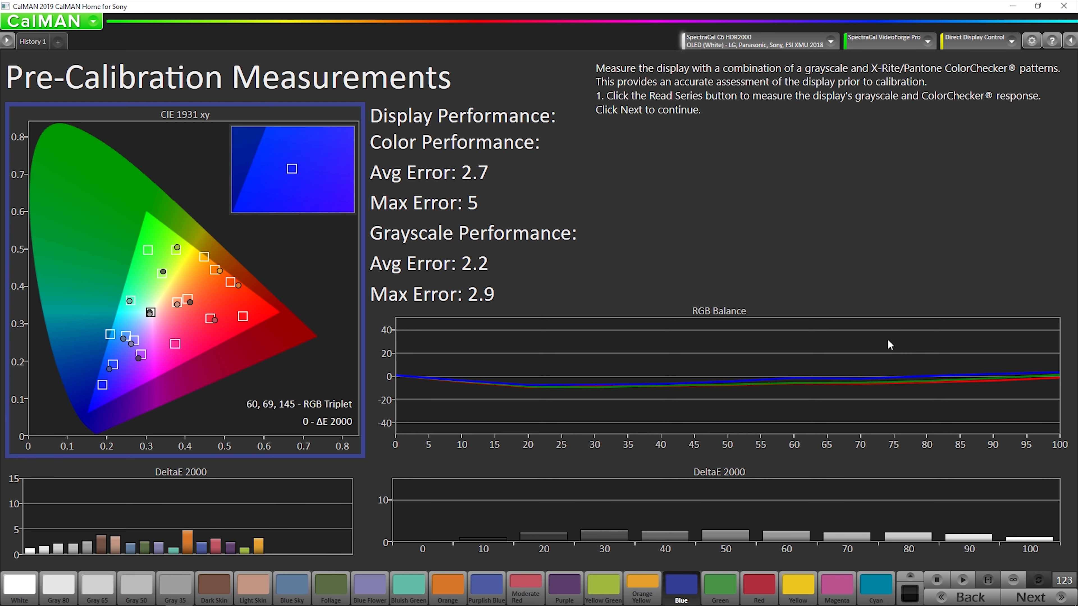
click(875, 589)
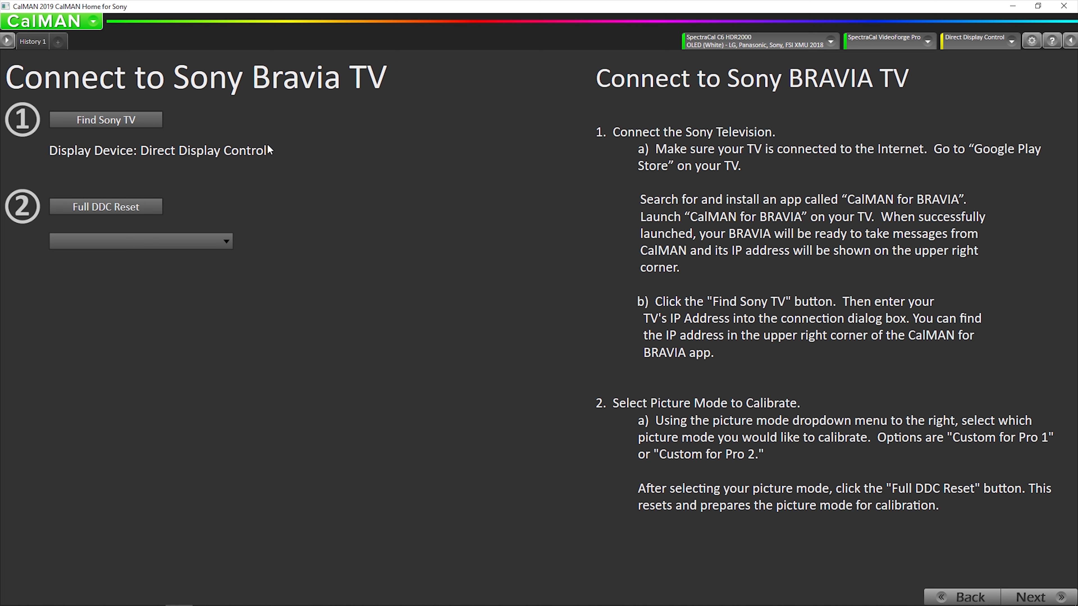
Find the Sony BRAVIA TV and connect to it at the entered IP address.
click(104, 120)
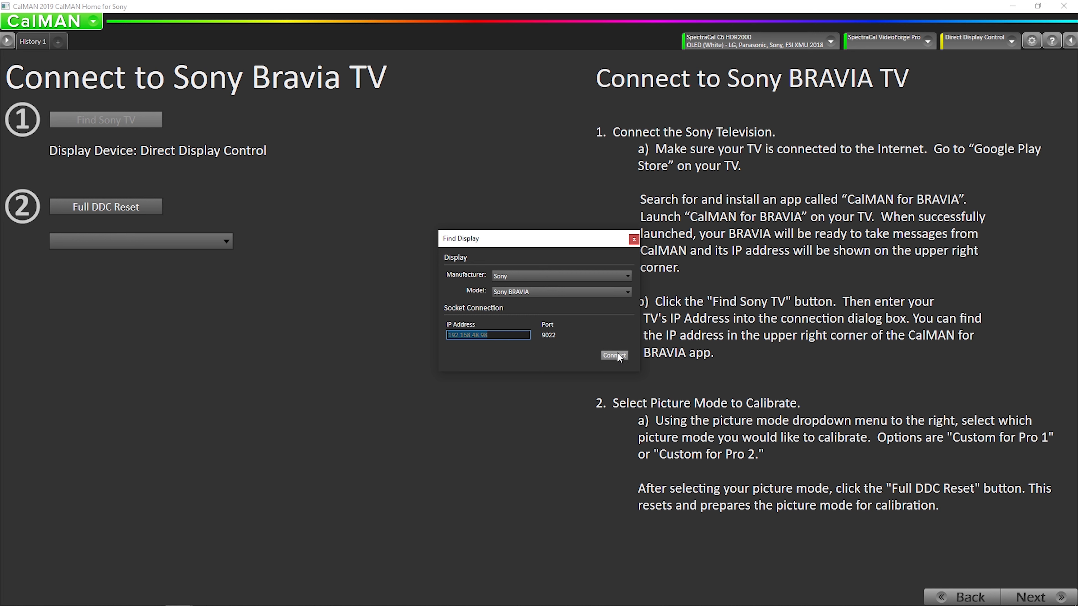
click(612, 355)
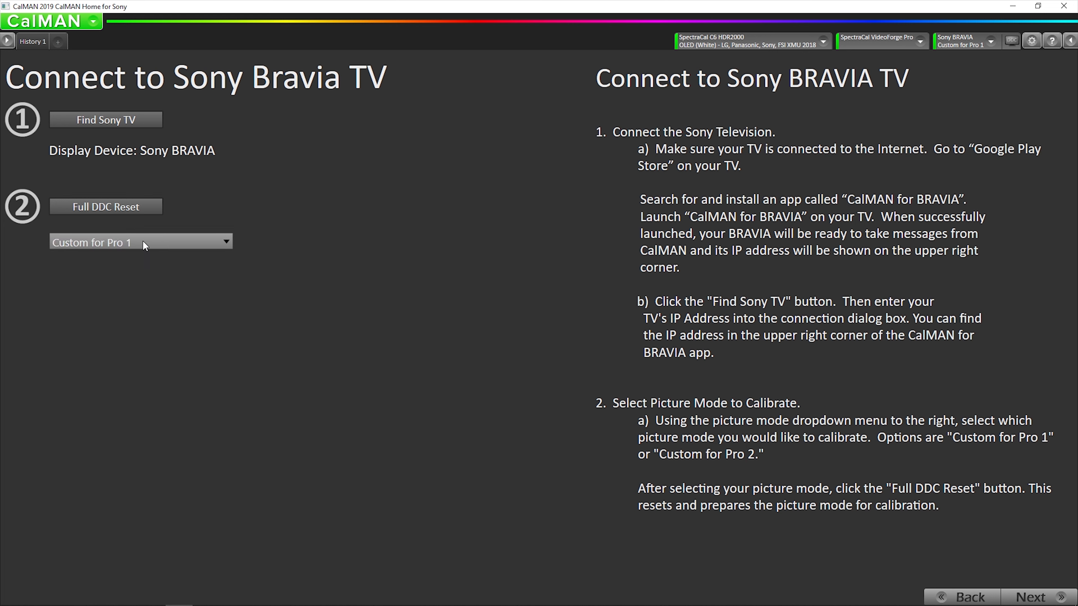
Switch the TV picture mode to Custom for Pro 2, then back to Custom for Pro 1.
click(141, 241)
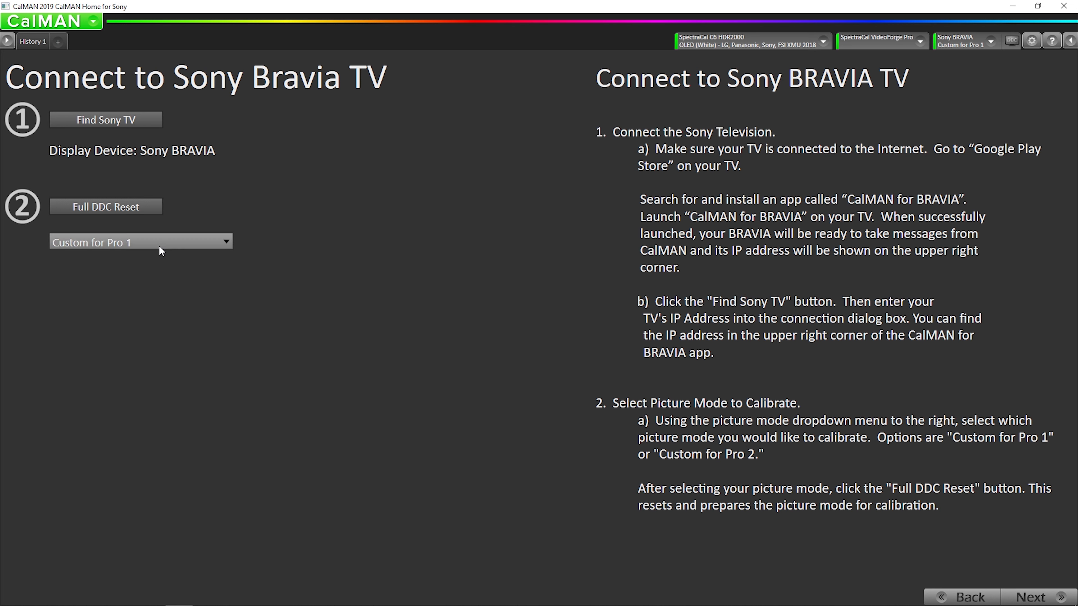
mouse_move(154, 247)
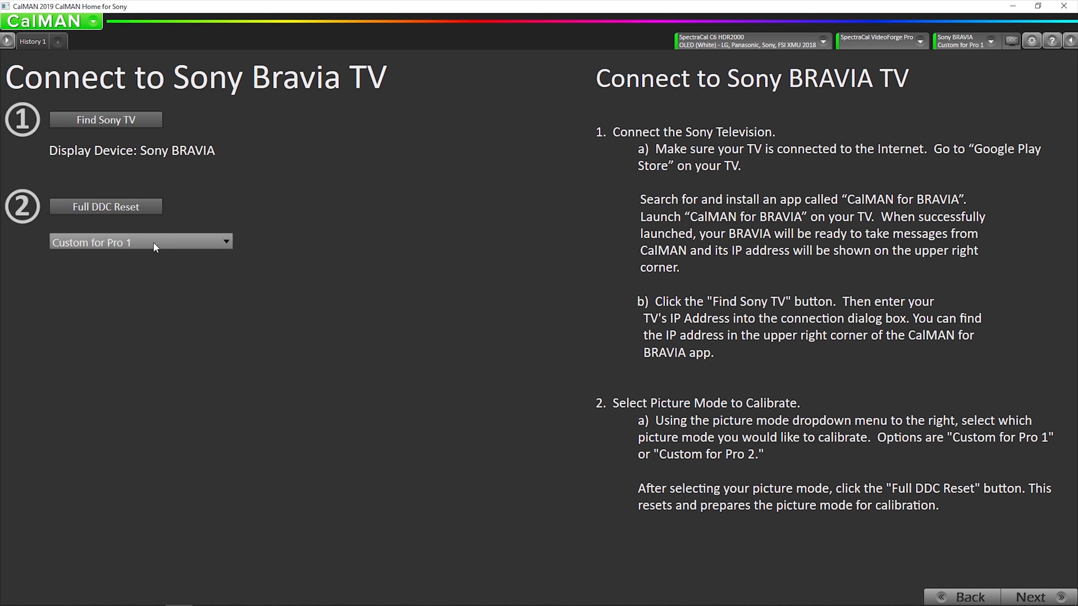
click(141, 242)
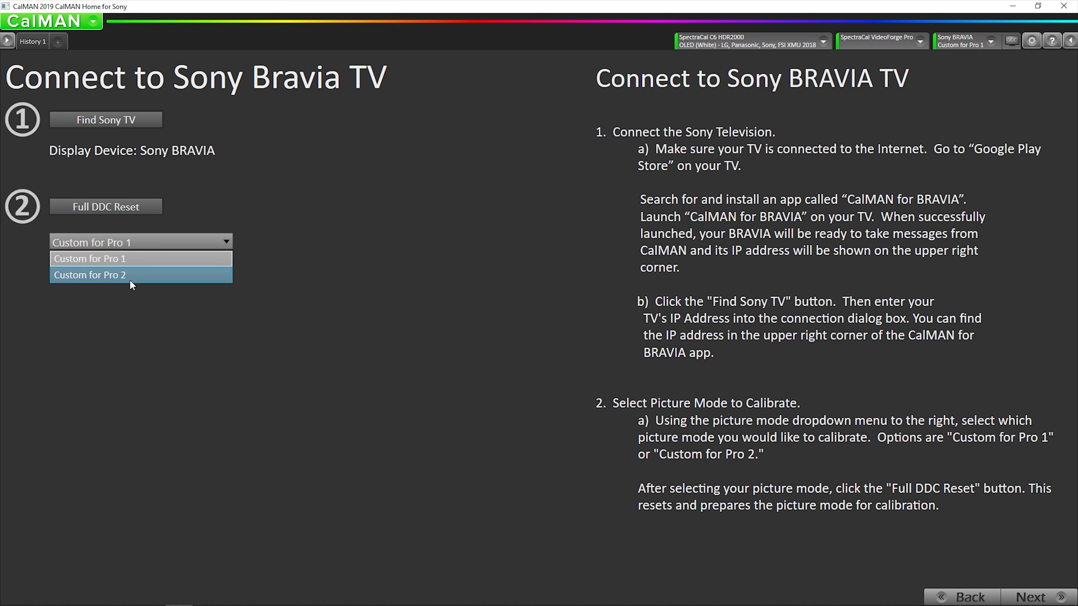
mouse_move(163, 281)
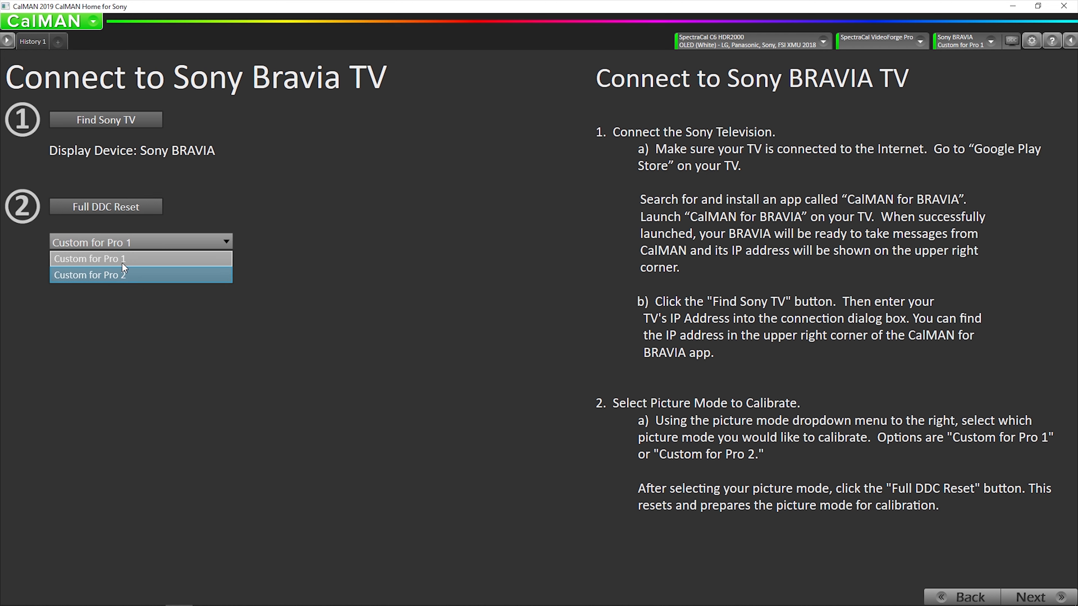
mouse_move(152, 263)
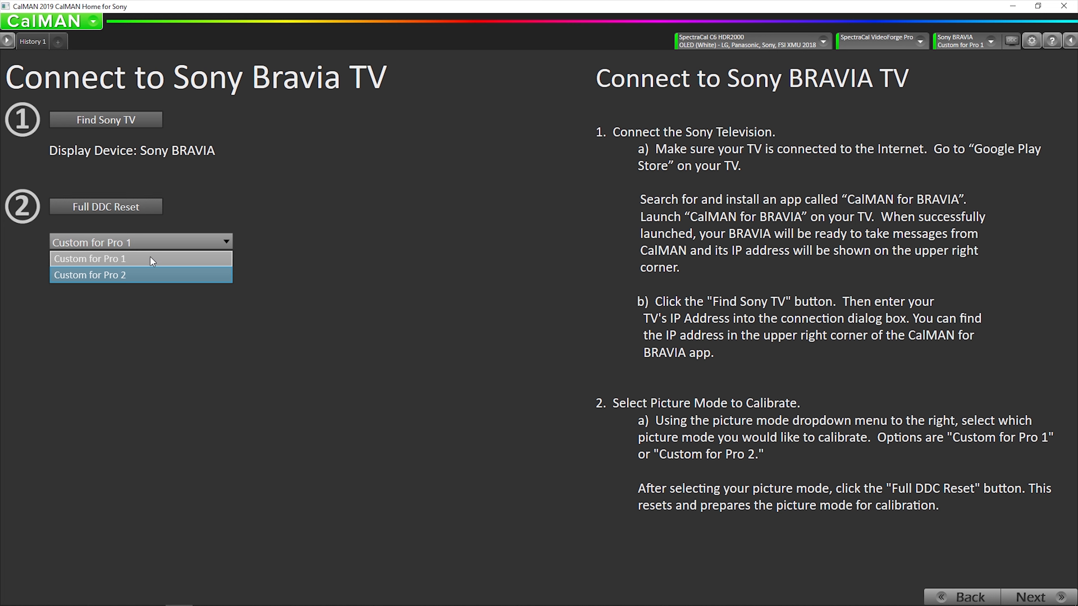
click(90, 275)
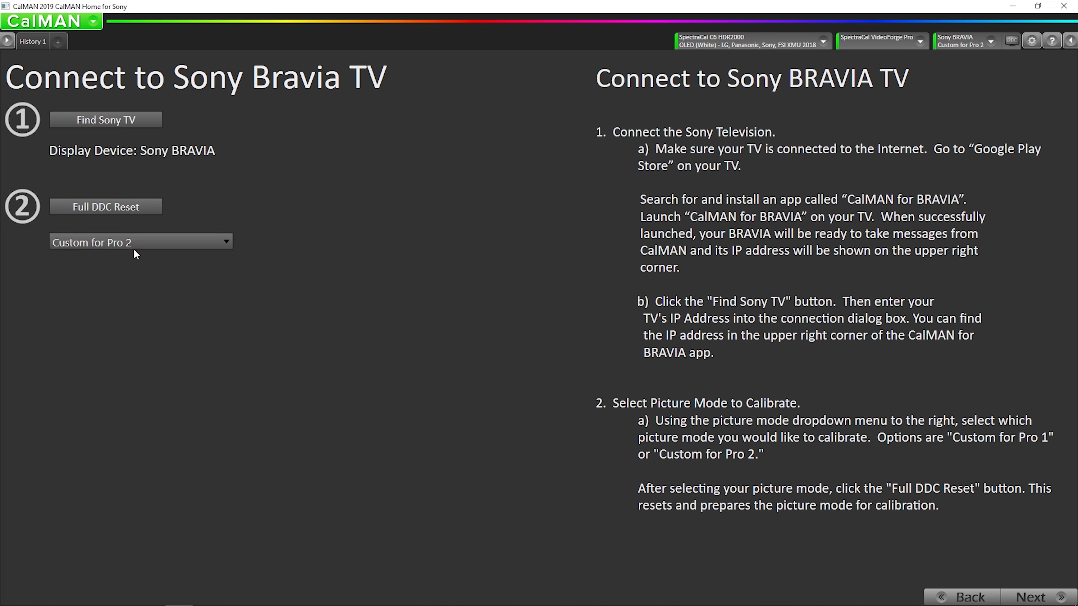
click(140, 241)
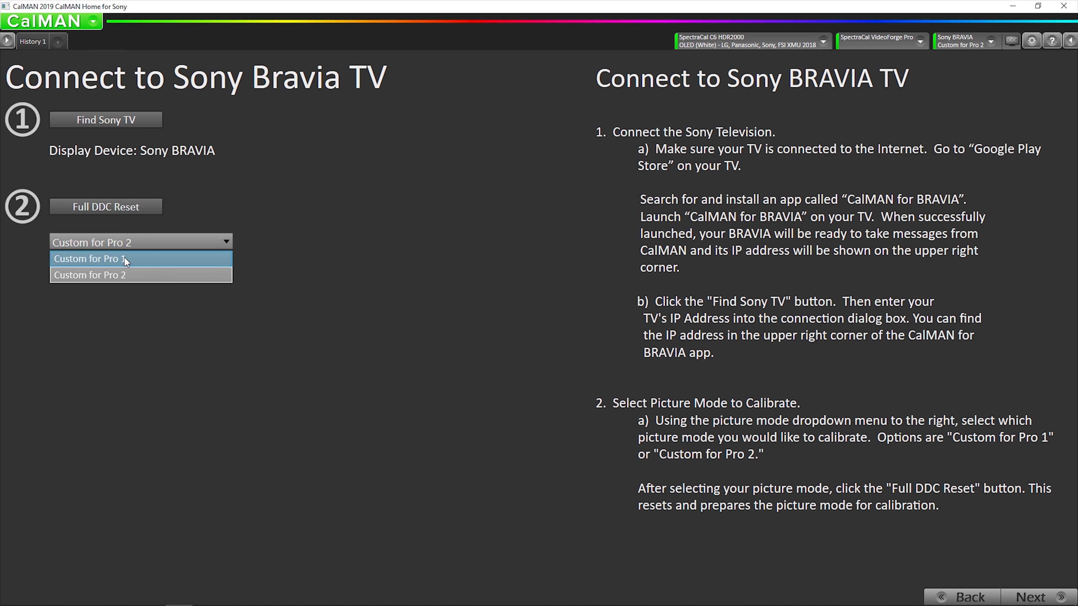
mouse_move(337, 282)
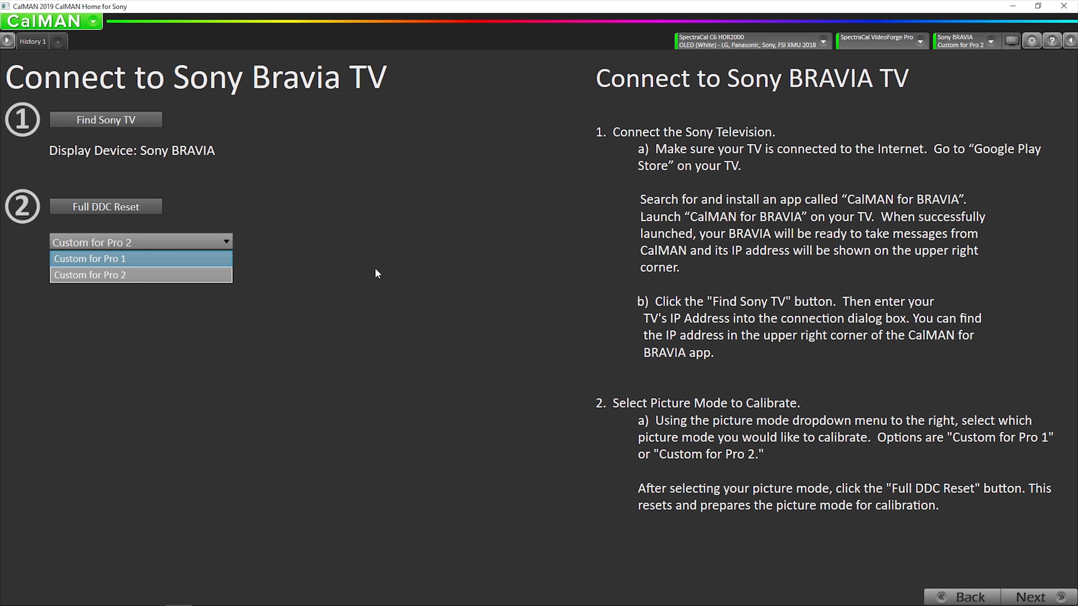
click(89, 258)
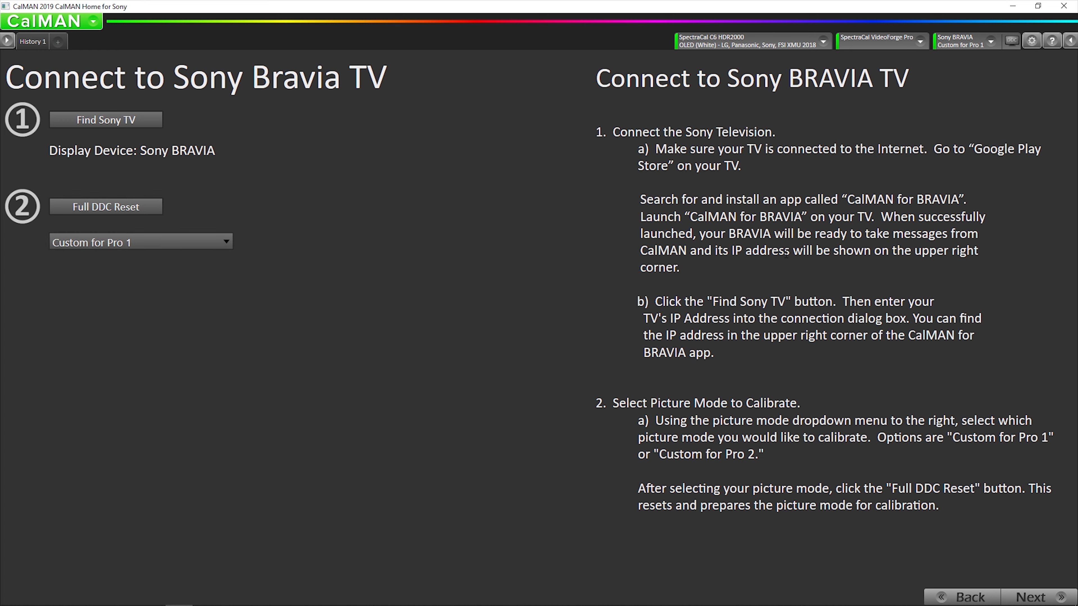
Review the TV display controls (Black Level 50, Contrast 90, gamma 2.2) and run a Full DDC Reset.
click(1012, 40)
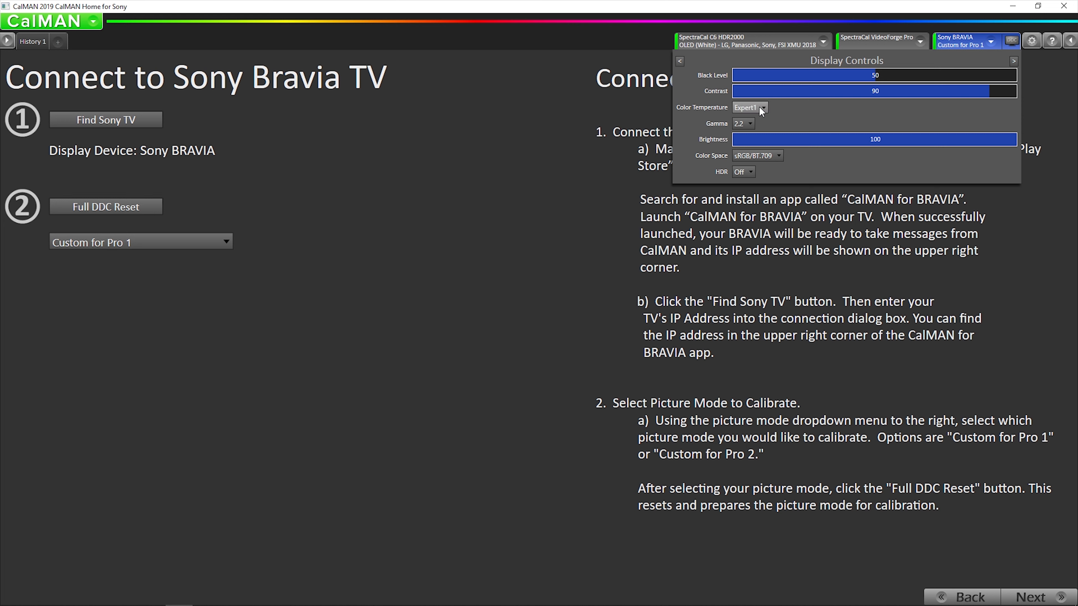
mouse_move(756, 110)
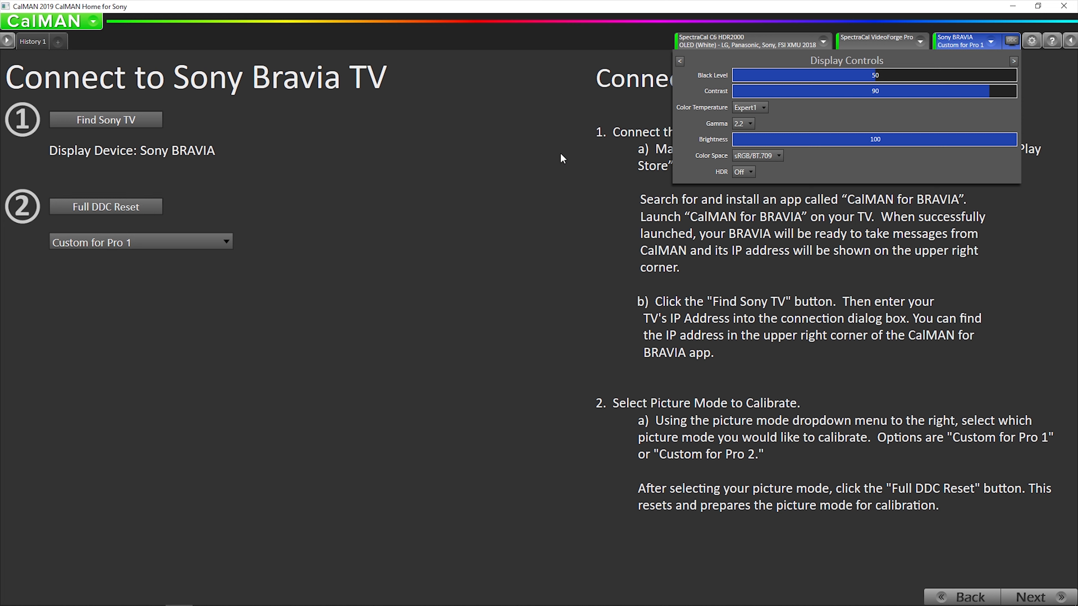
mouse_move(758, 119)
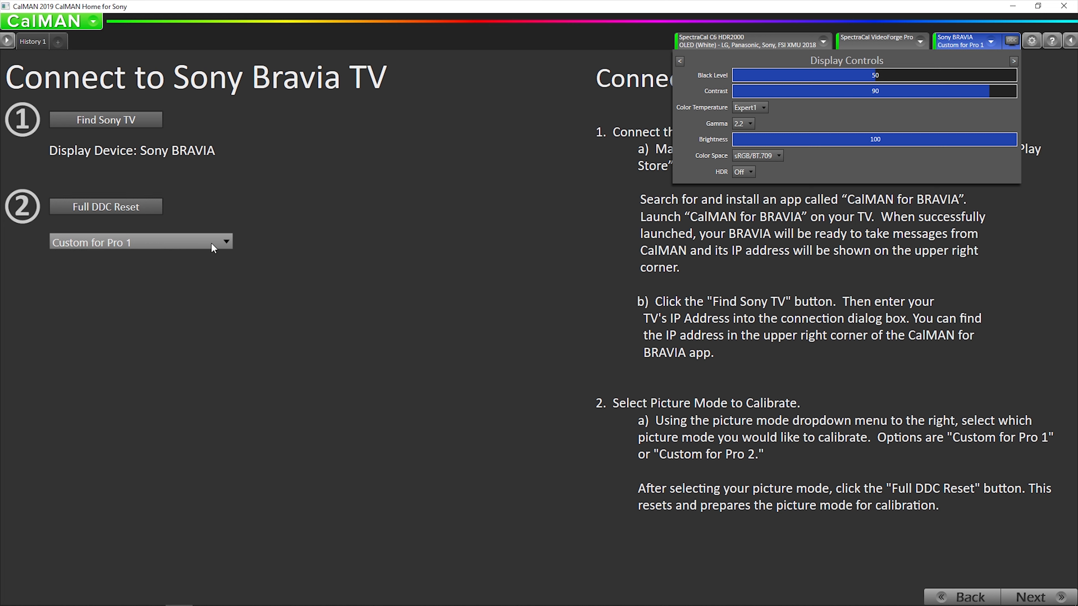
click(762, 107)
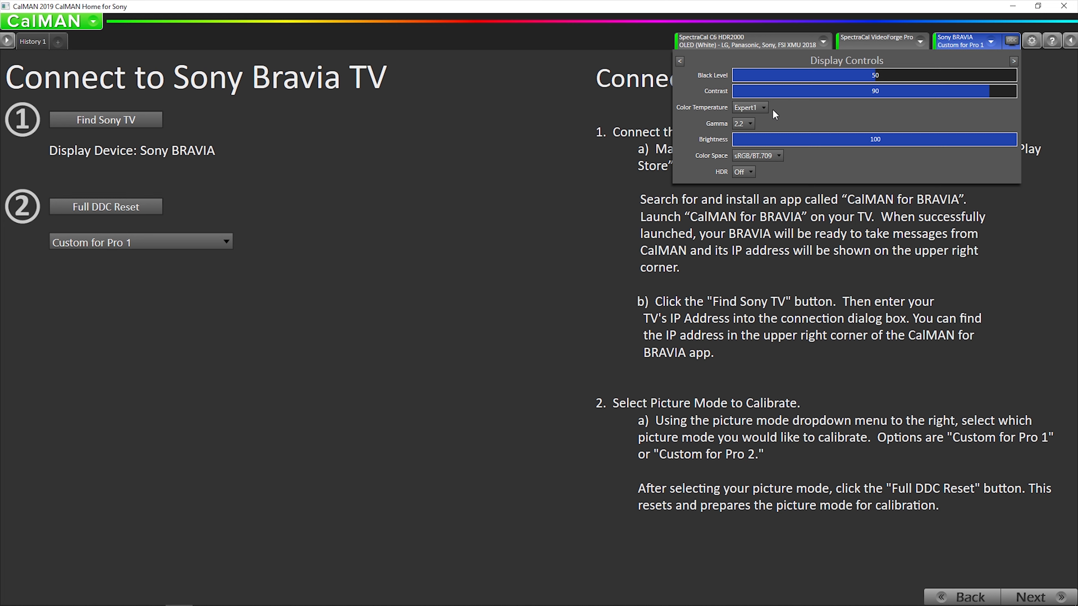
mouse_move(774, 114)
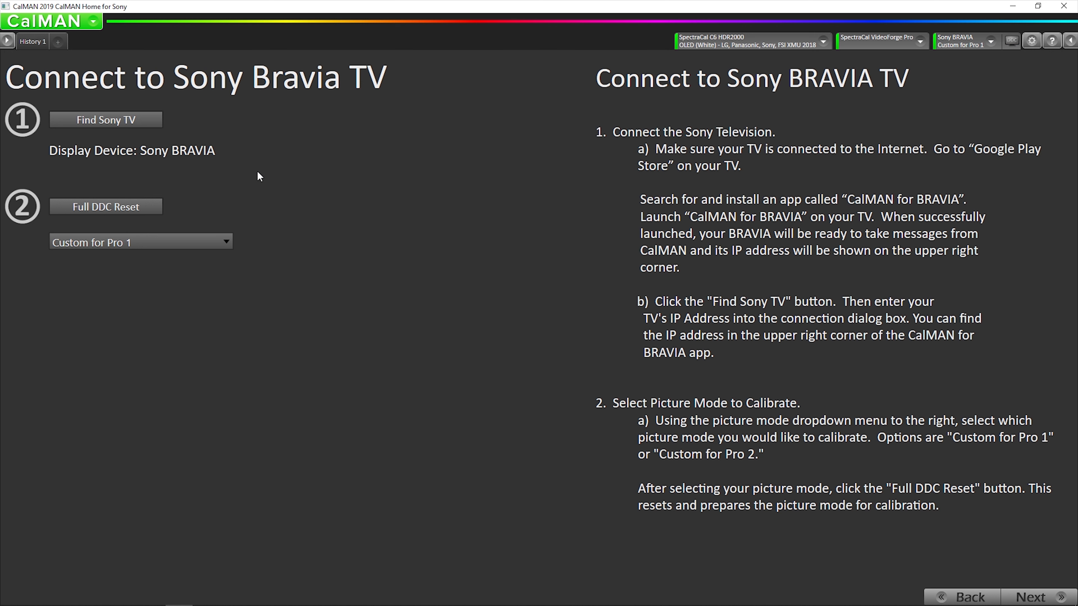
mouse_move(106, 206)
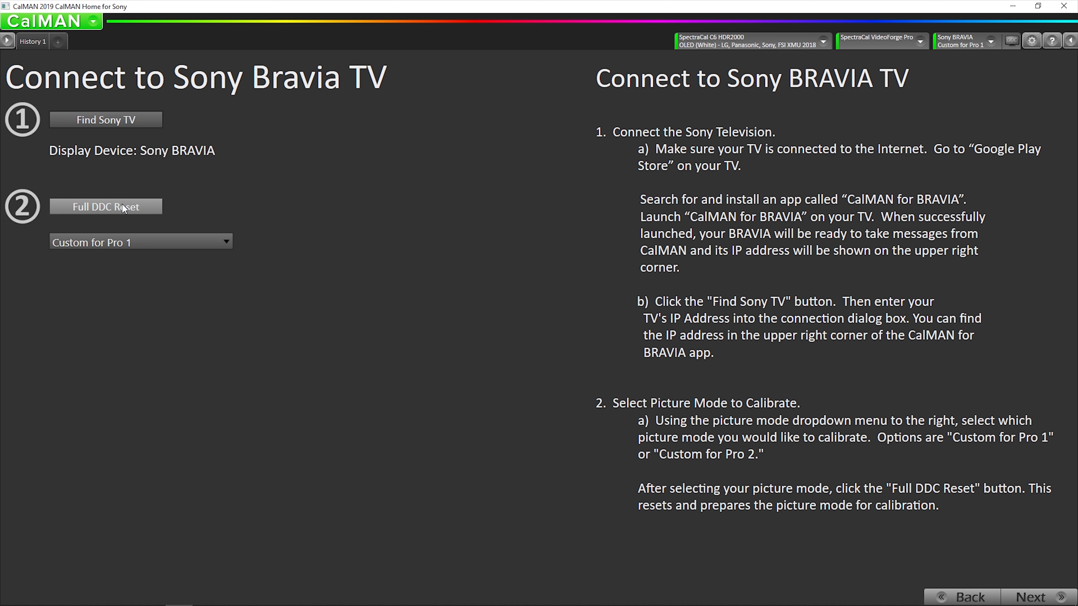
click(105, 206)
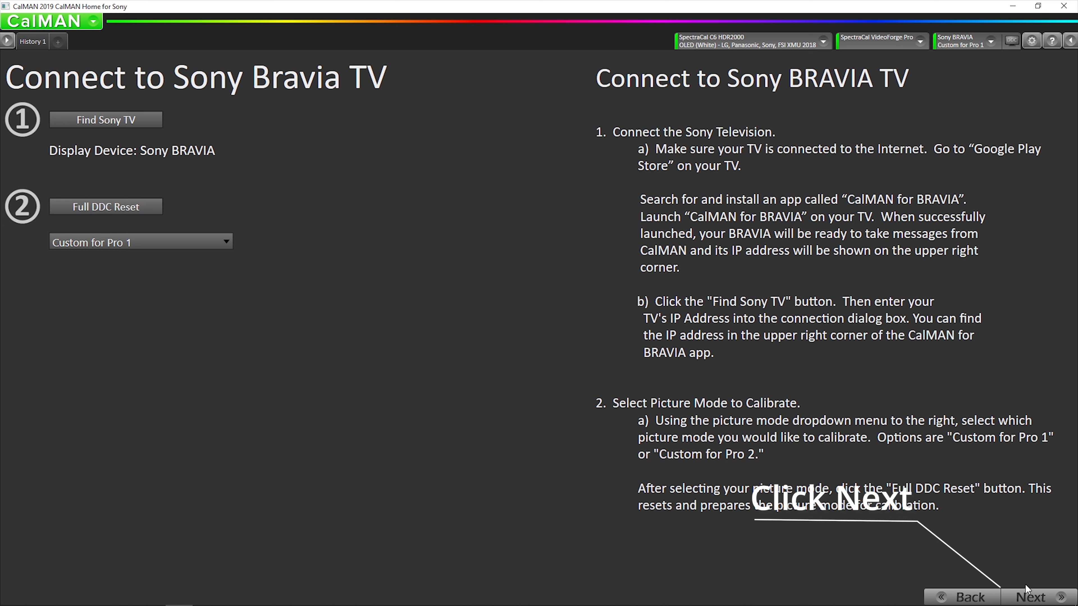
mouse_move(1032, 597)
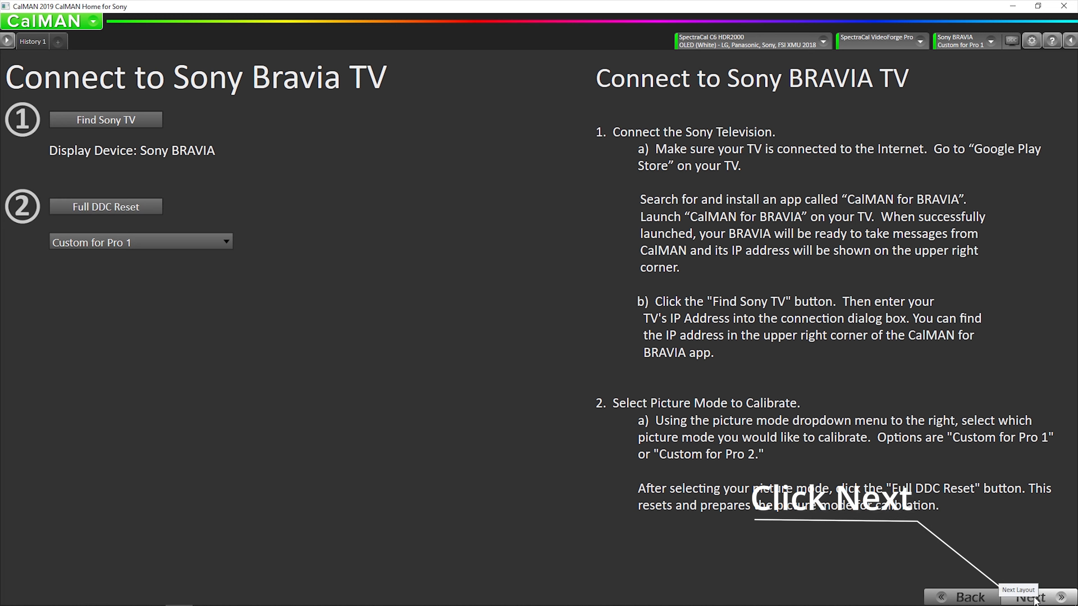
AutoCal peak white to the 100 cd/m² target, reaching 100.3 cd/m², and continue to grayscale.
click(1029, 597)
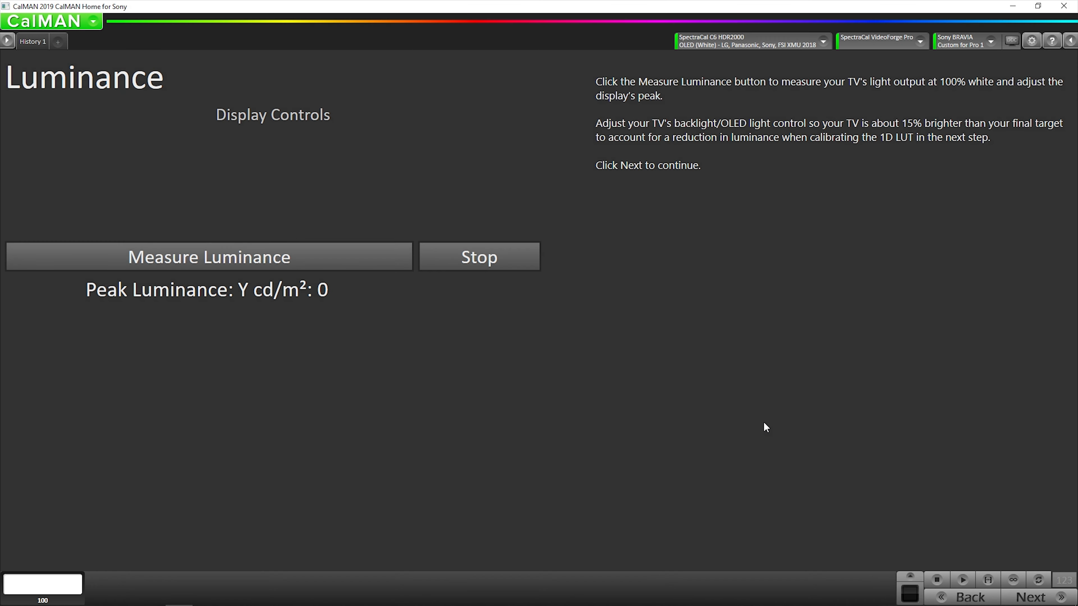
mouse_move(1034, 544)
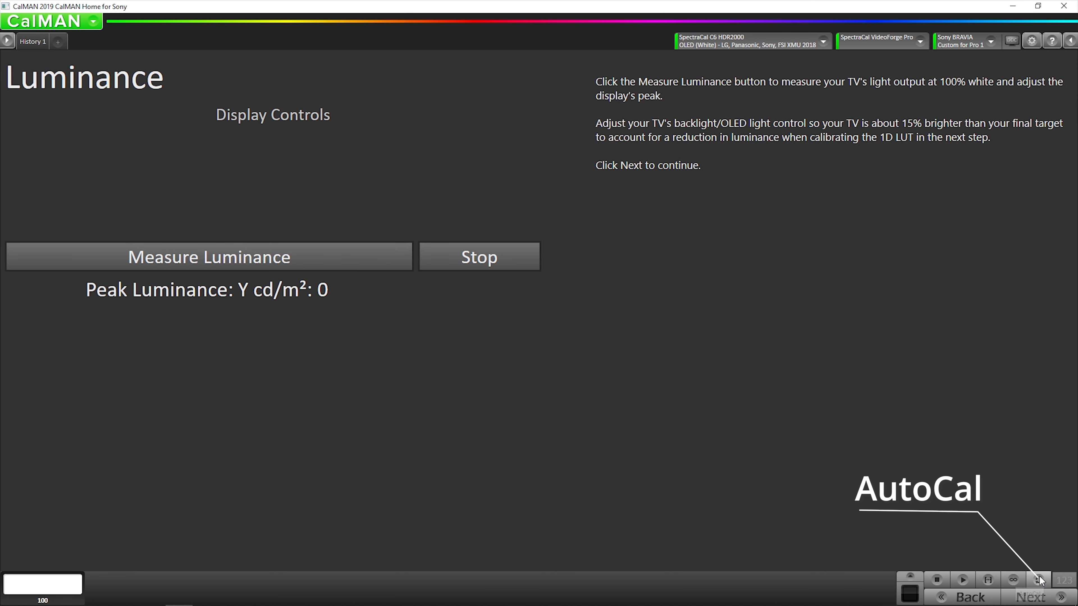
click(1040, 579)
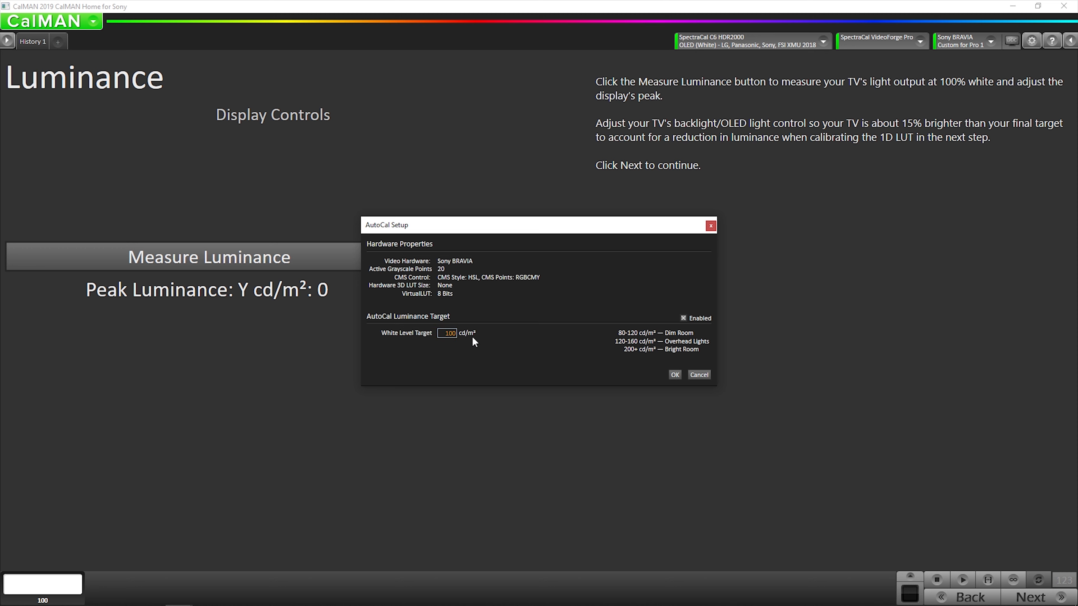
mouse_move(477, 340)
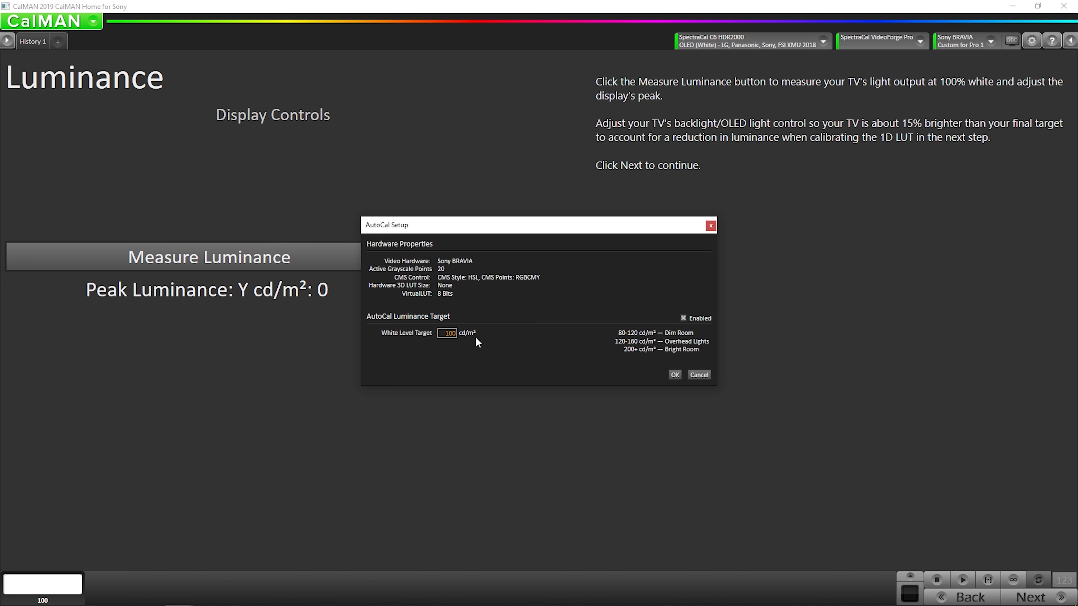
mouse_move(438, 350)
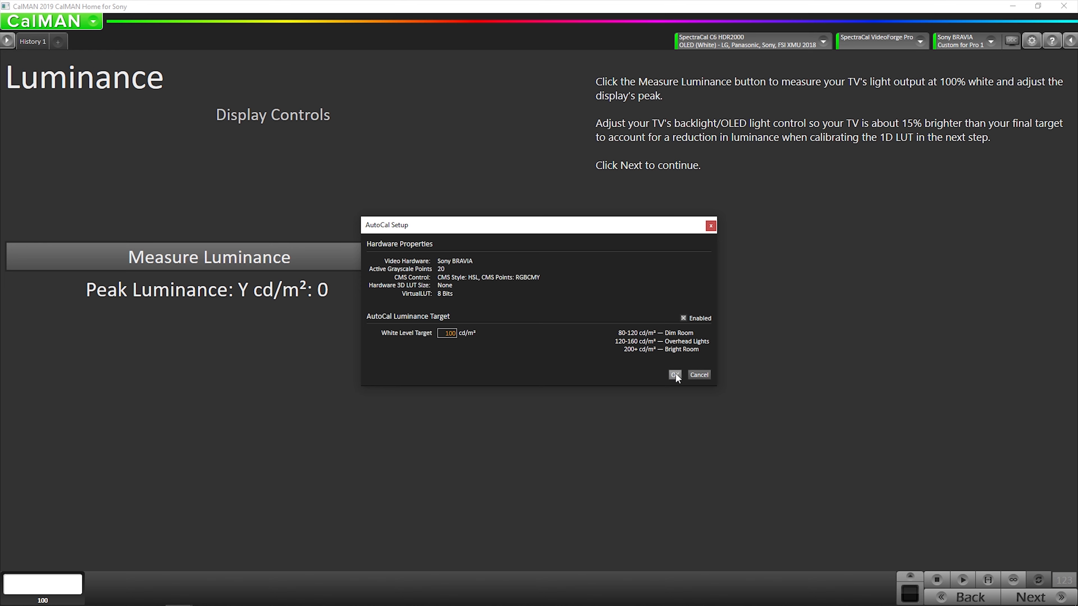
click(674, 376)
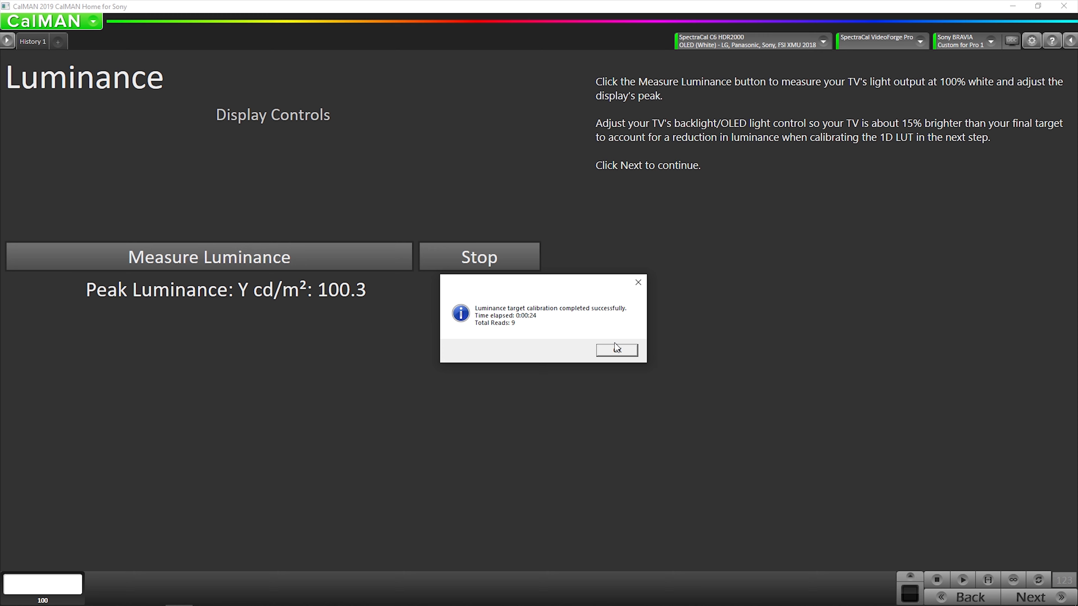
click(615, 350)
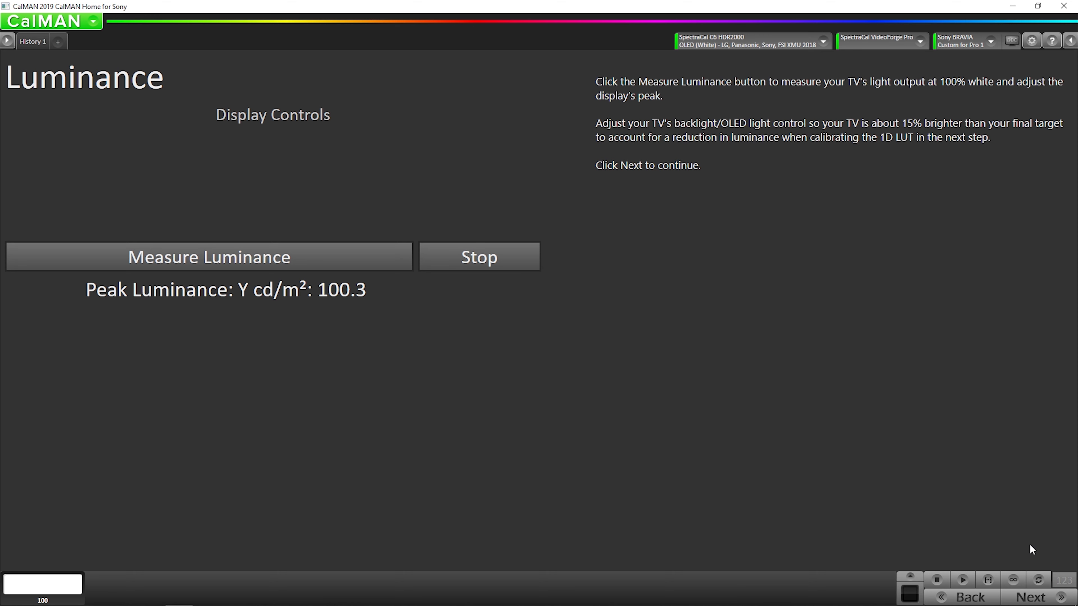
click(1029, 597)
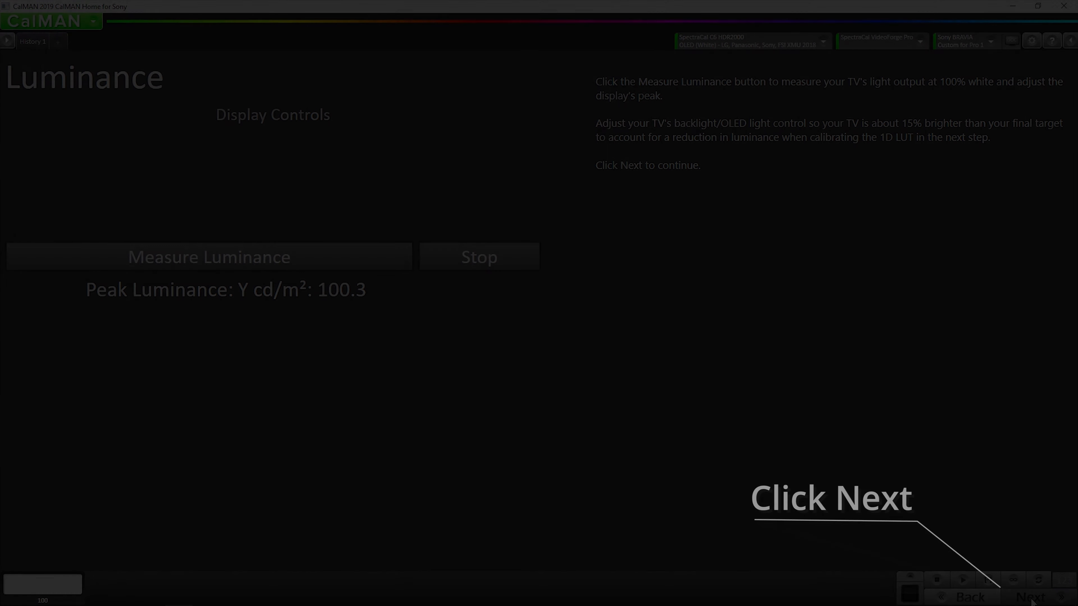
Set the AutoCal Targets DeltaE Formula to de_ITP in Application Measurement Options.
click(1030, 597)
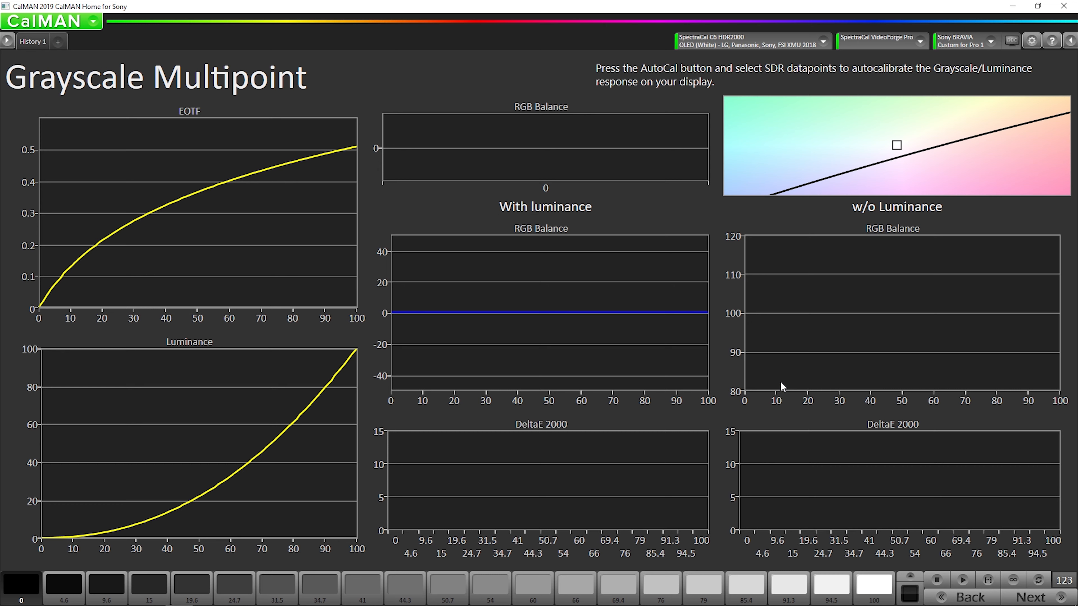
mouse_move(1007, 118)
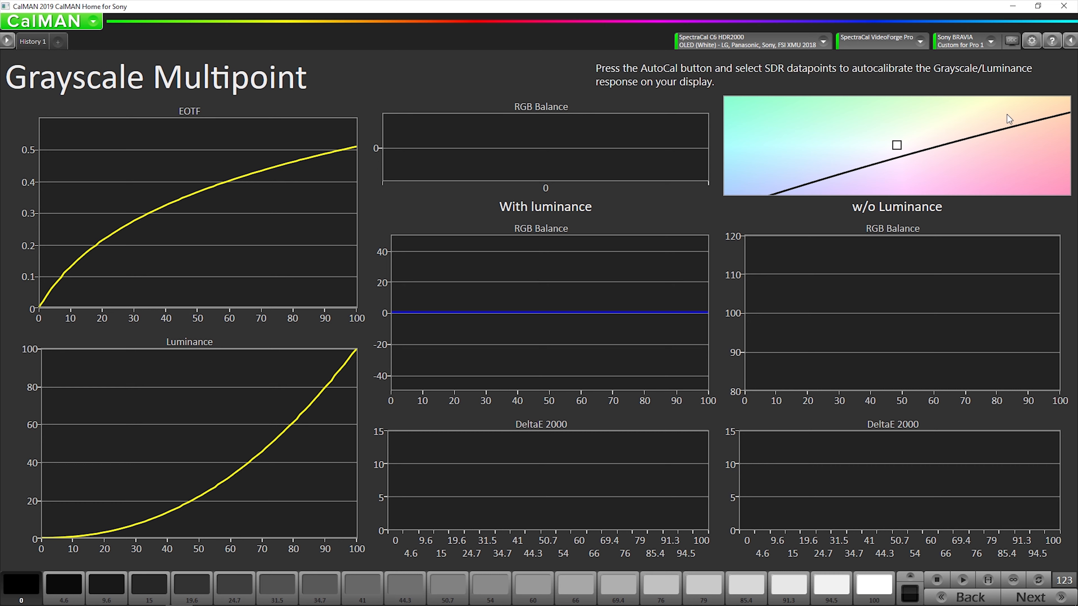
click(1031, 40)
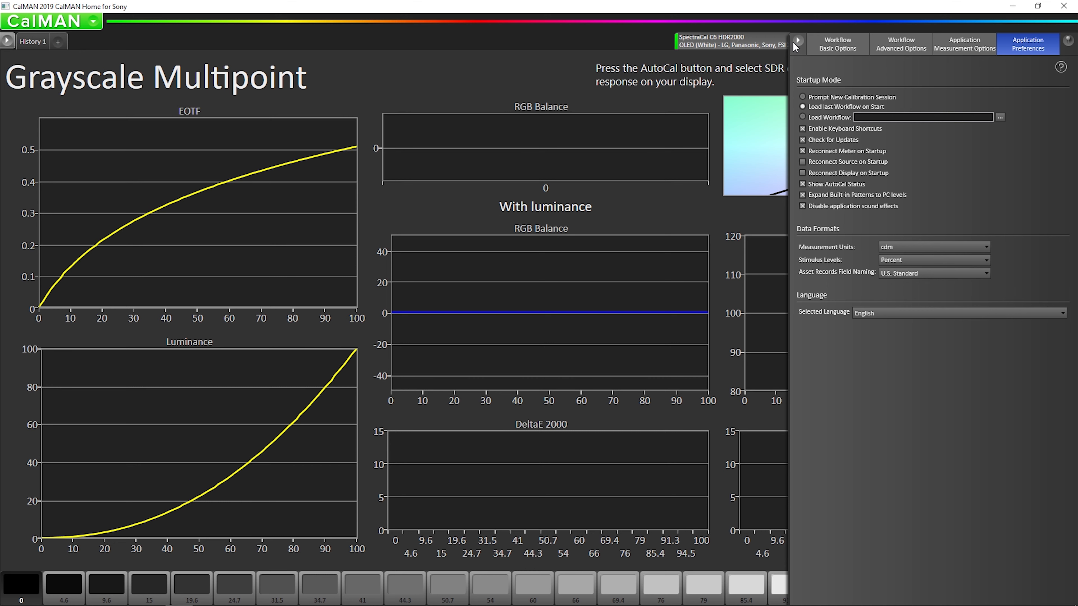
mouse_move(986, 77)
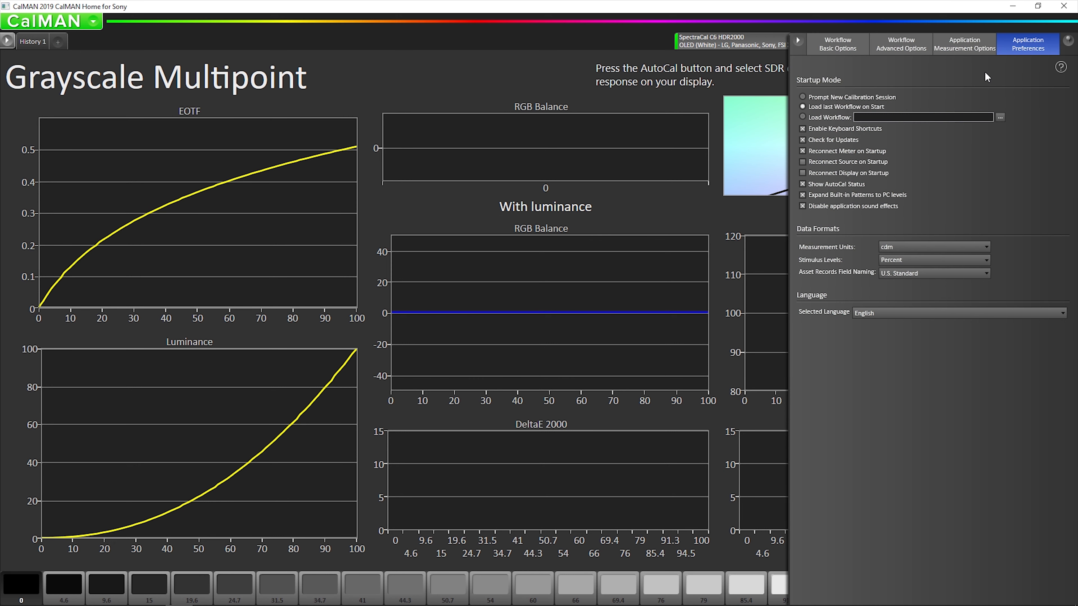
click(963, 44)
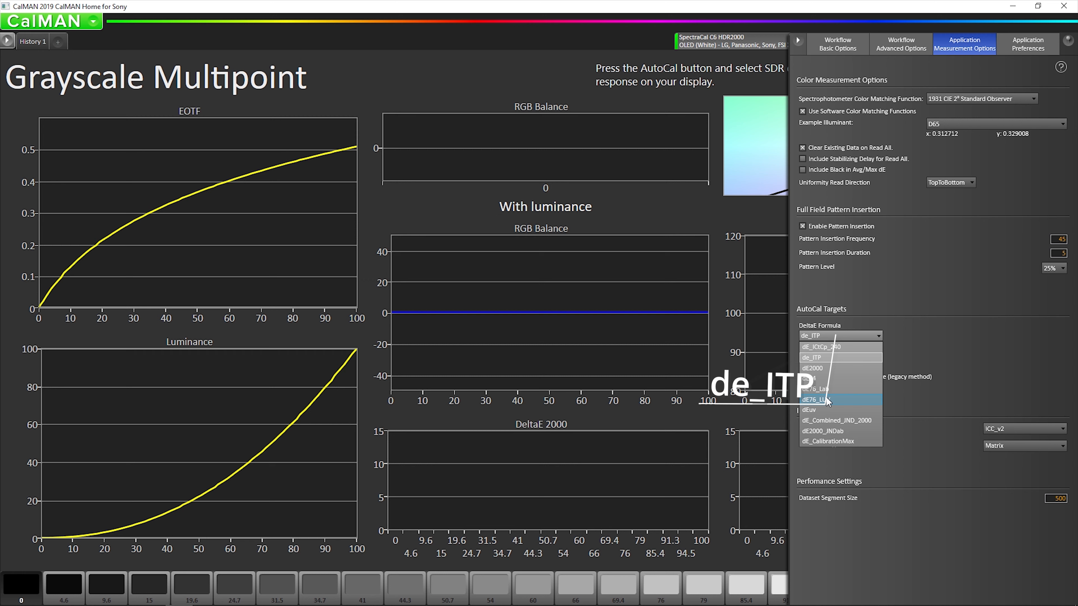
mouse_move(818, 368)
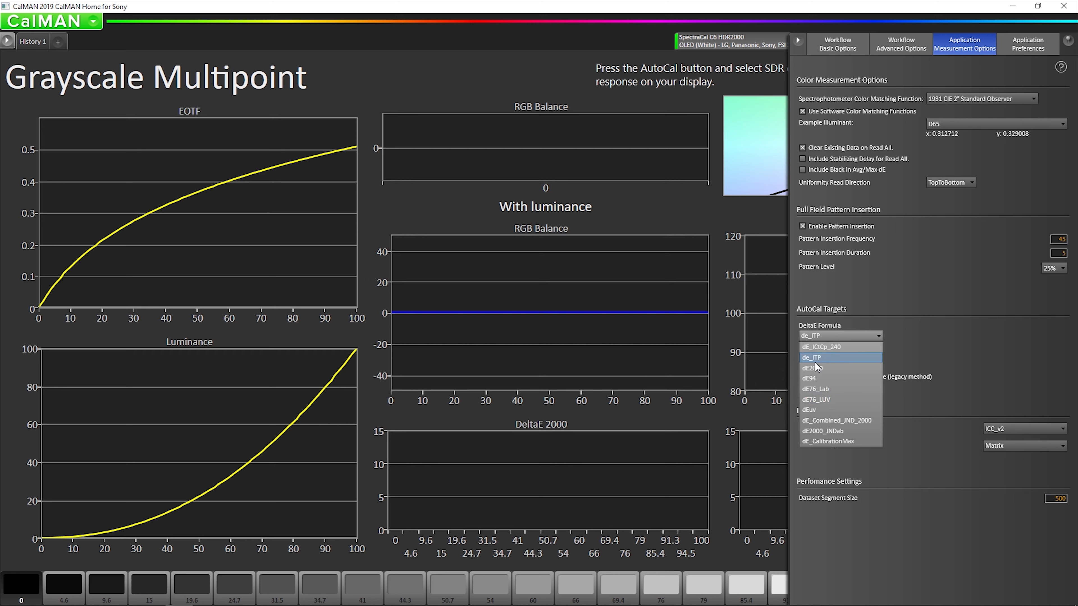
click(811, 357)
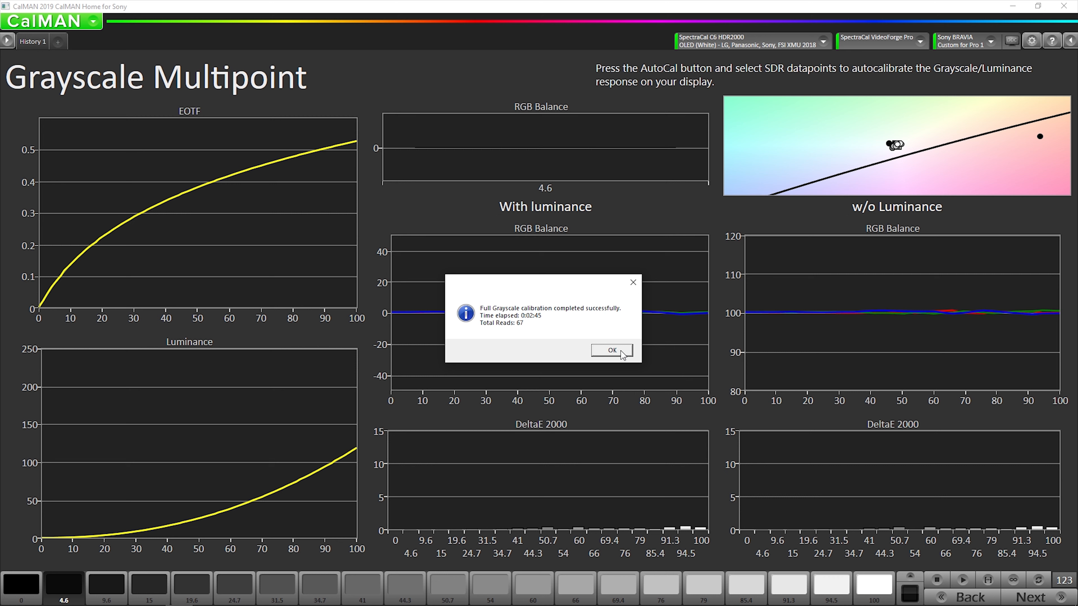
Dismiss the grayscale AutoCal completion message, leaving flat RGB balance near 100.
click(610, 349)
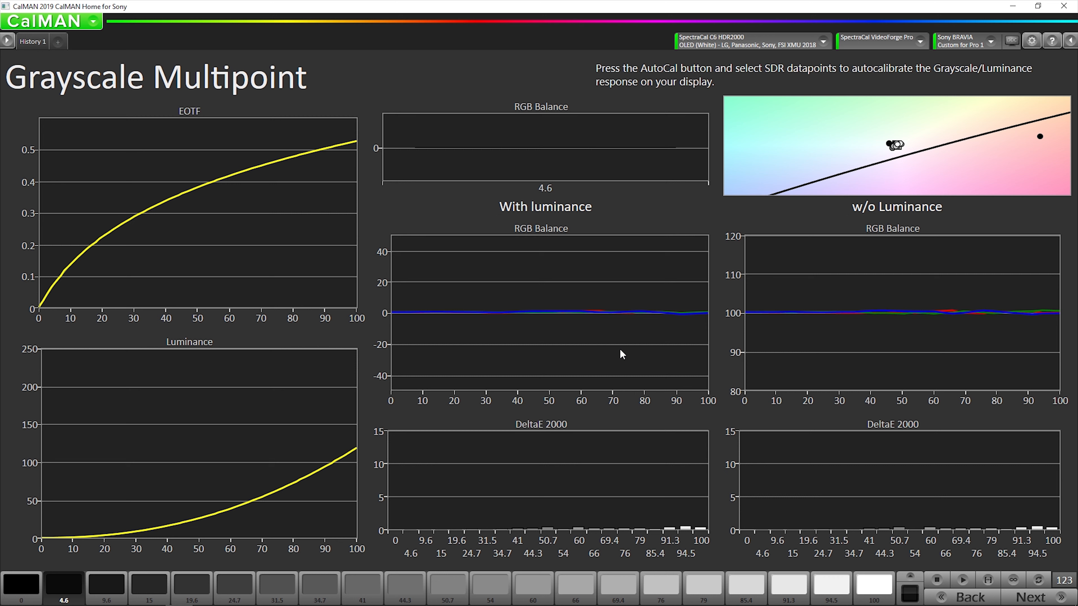
mouse_move(775, 439)
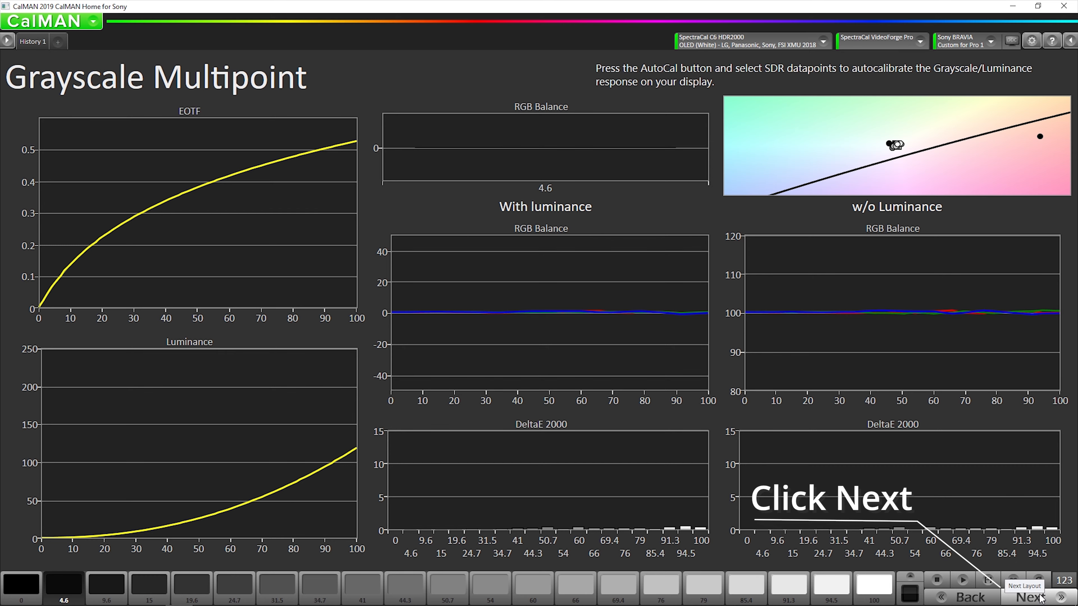
Run colorspace AutoCal with 75% Only saturation, completing 39 reads in 1:12 at ΔE 0.1.
click(1029, 596)
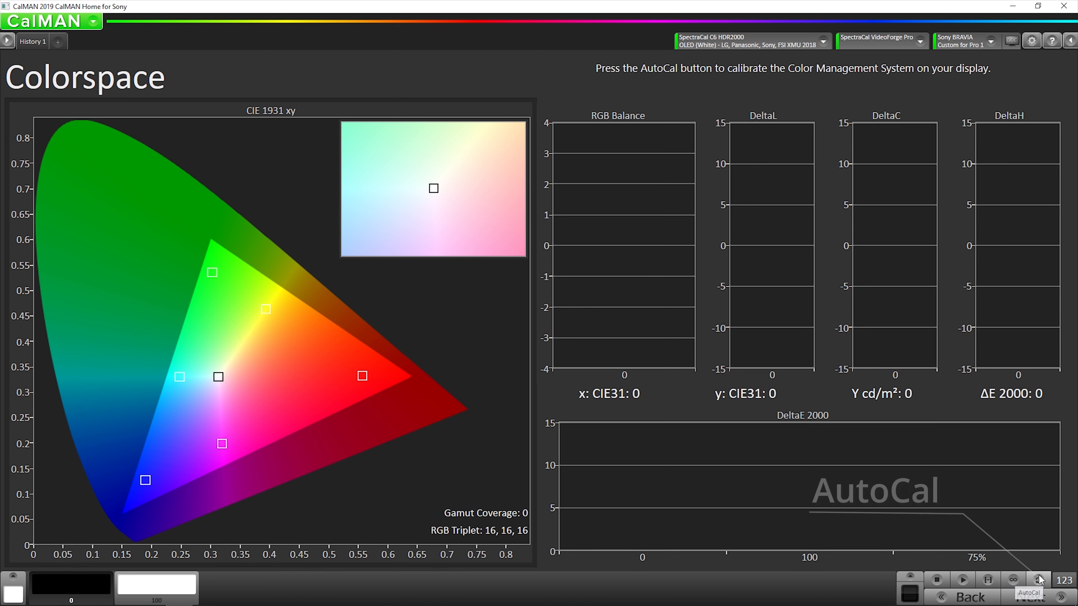
click(1037, 579)
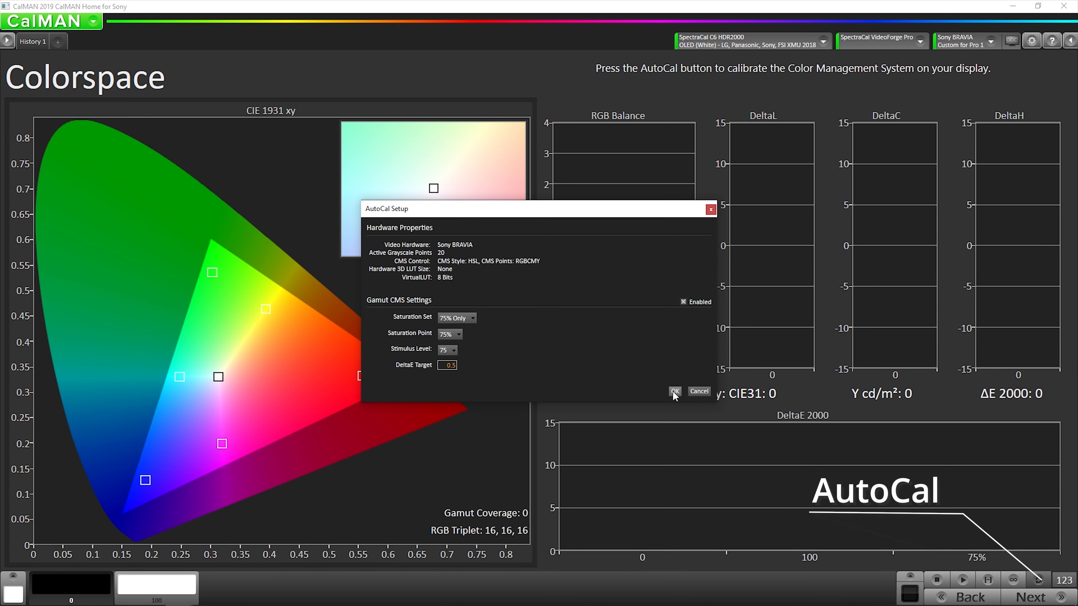
click(673, 392)
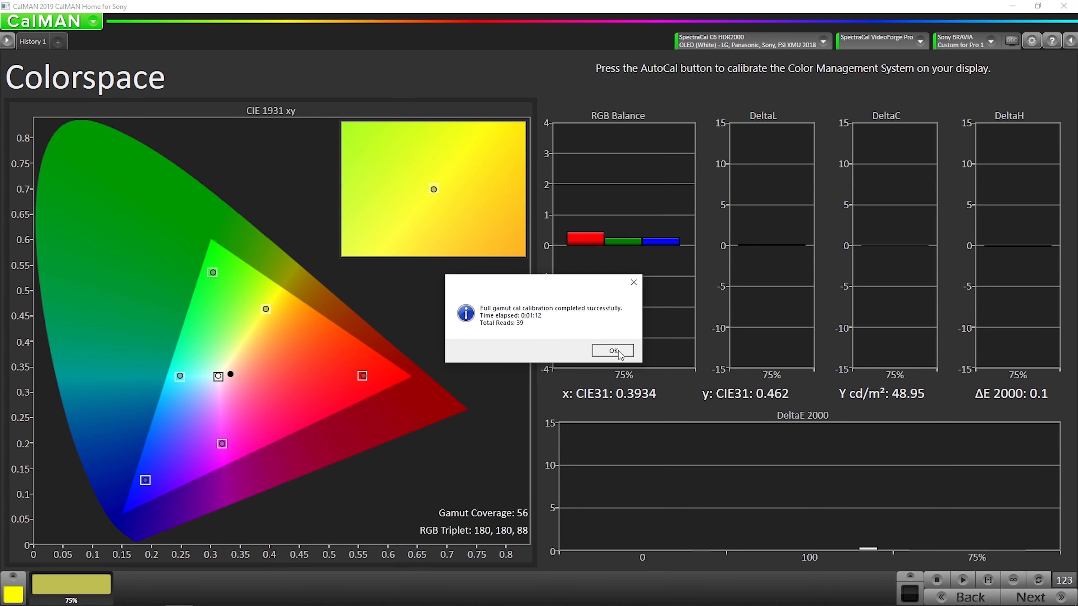
click(610, 350)
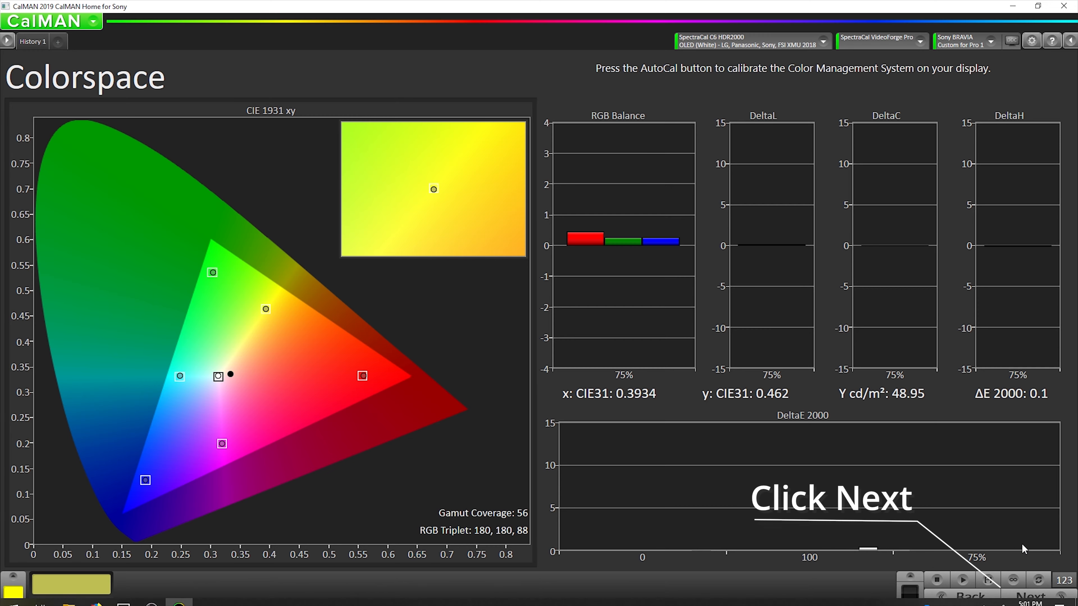
Move to Dynamic Range and measure the 100% white pattern's peak luminance.
click(1029, 596)
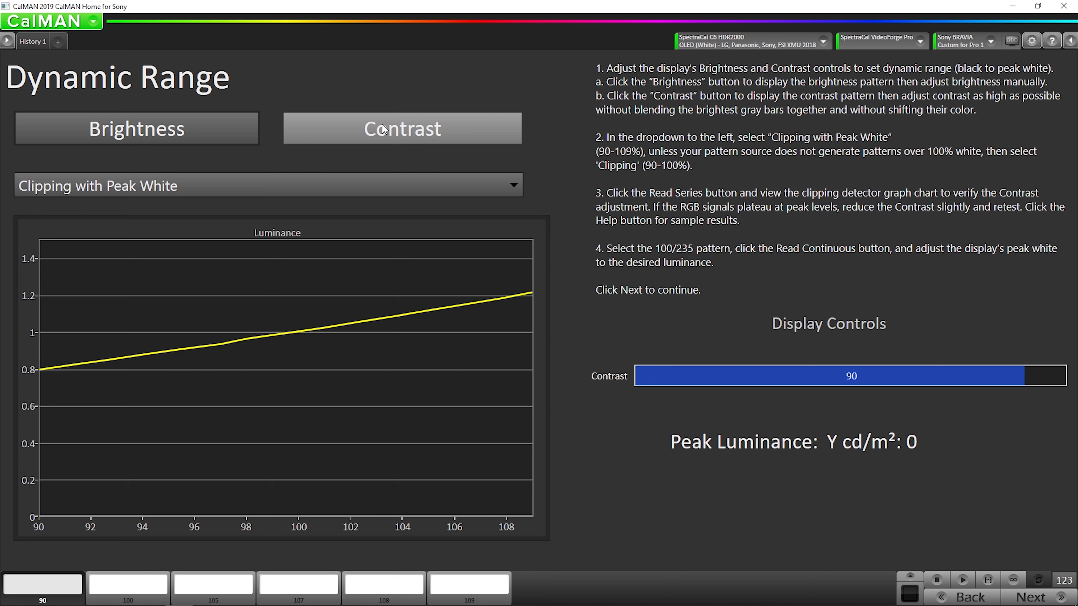
mouse_move(384, 136)
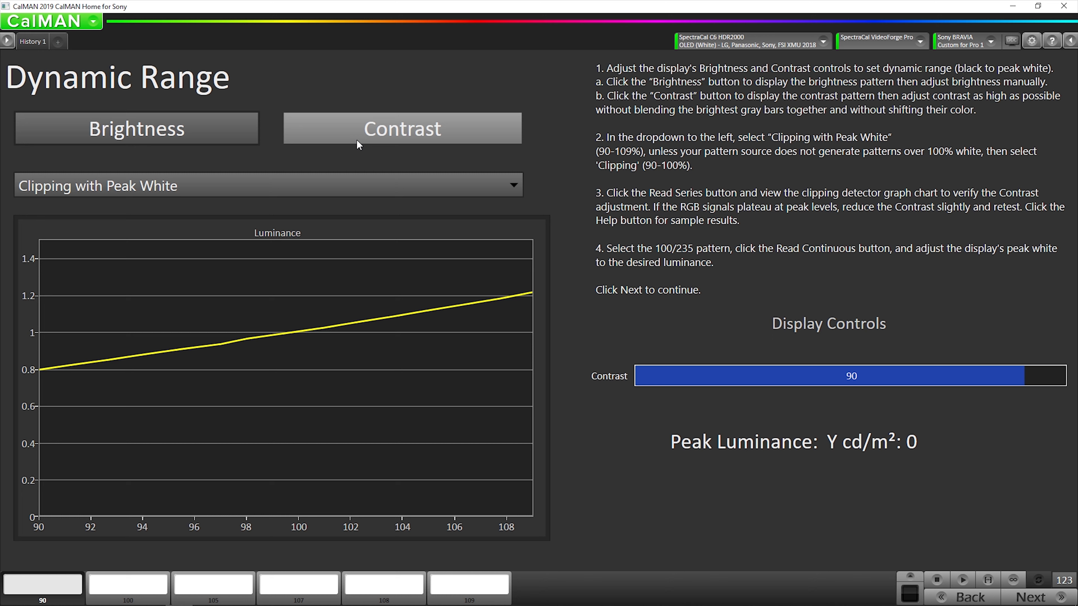
mouse_move(362, 135)
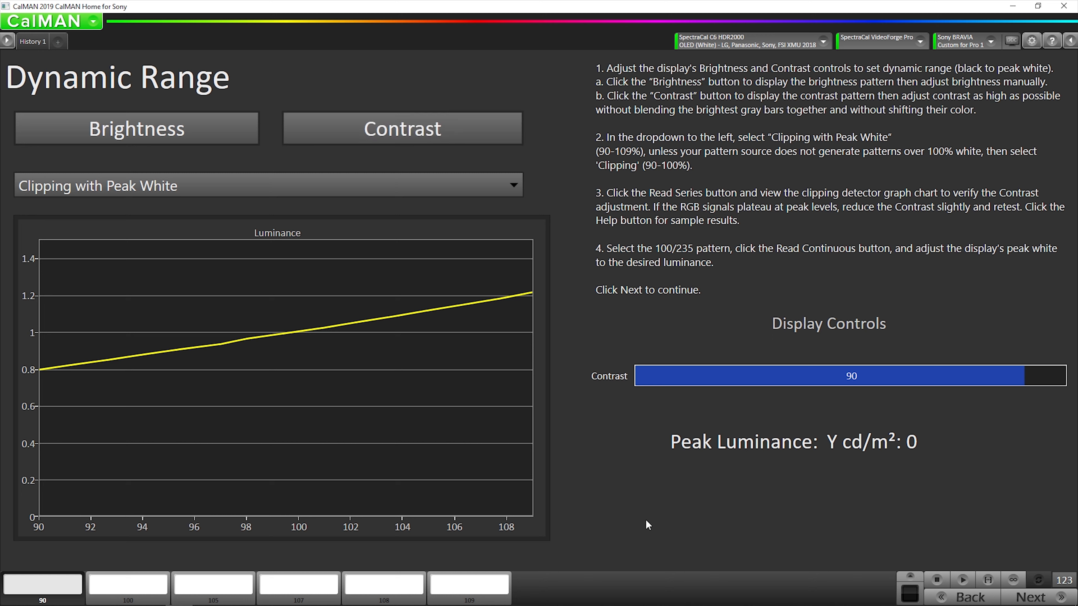
click(128, 585)
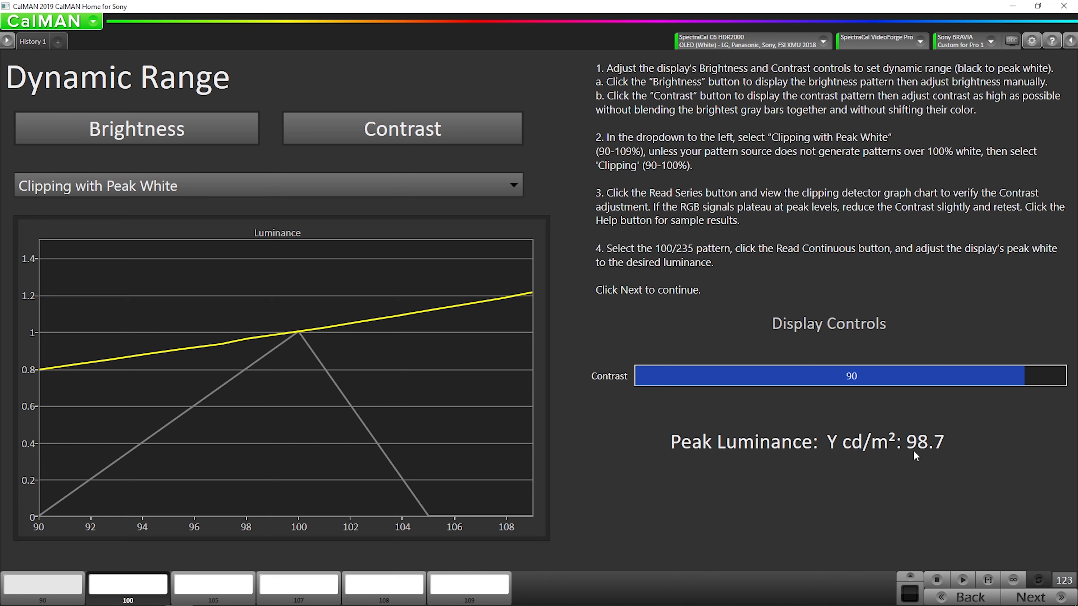
mouse_move(924, 515)
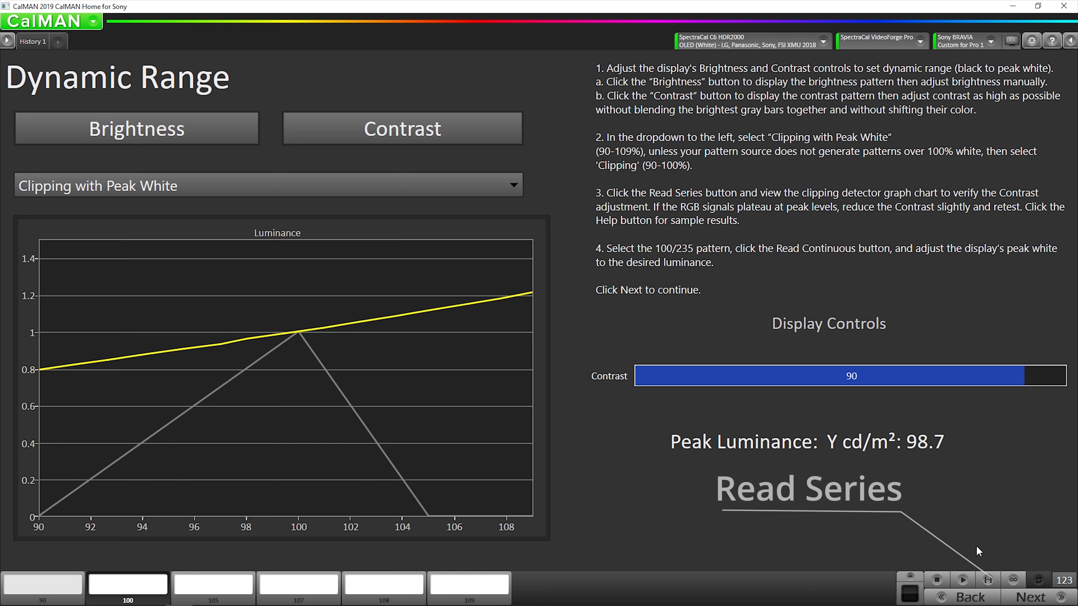
Read the Clipping with Peak White series, luminance rising through 109% and 98.4 cd/m² at 100%.
click(808, 489)
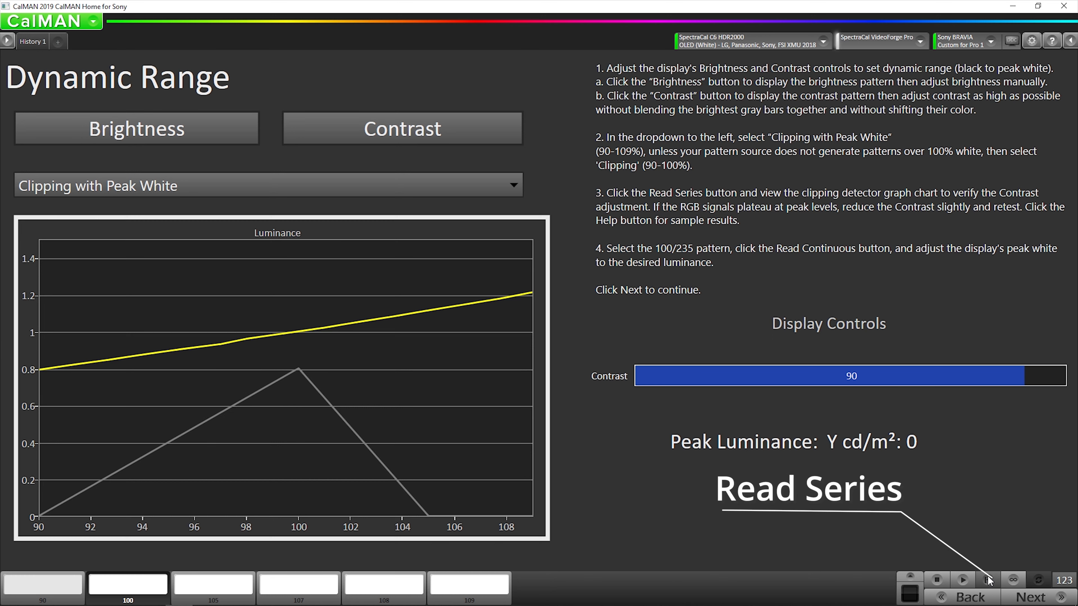
click(807, 488)
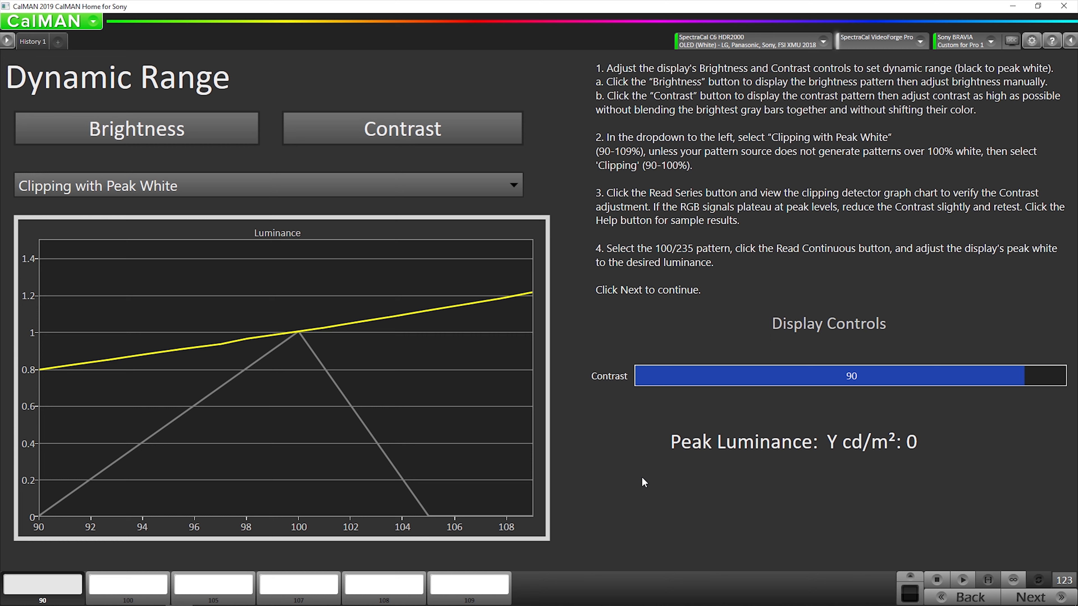
click(383, 584)
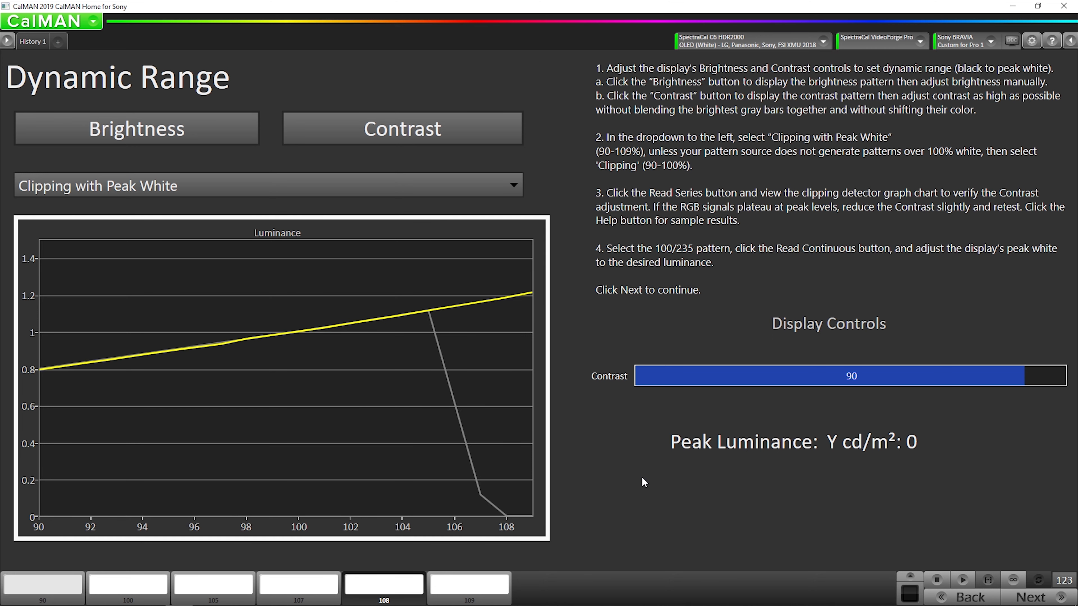
click(469, 584)
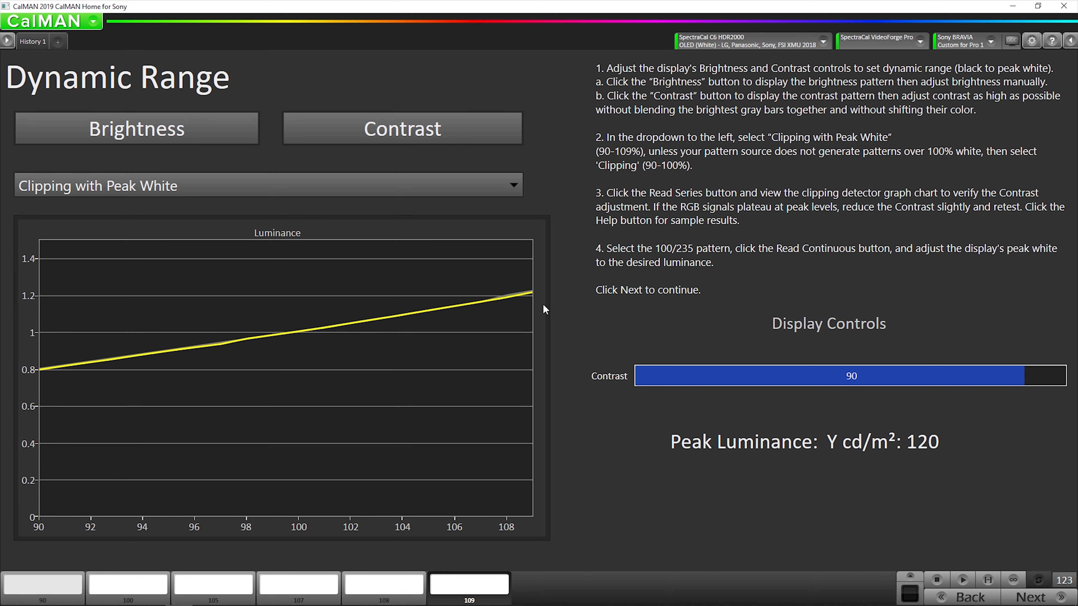
mouse_move(930, 431)
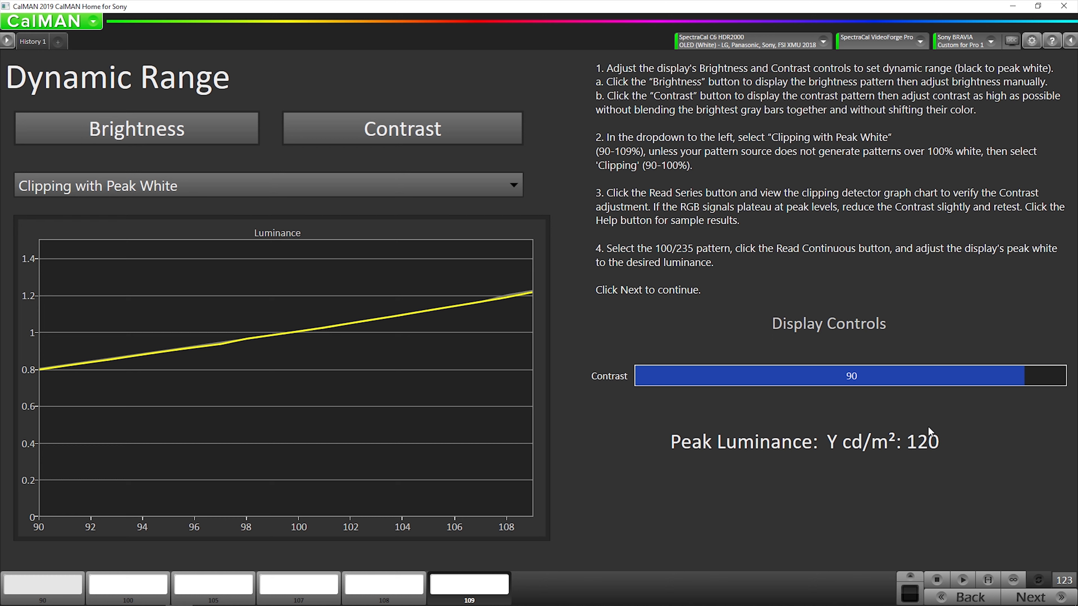
mouse_move(466, 595)
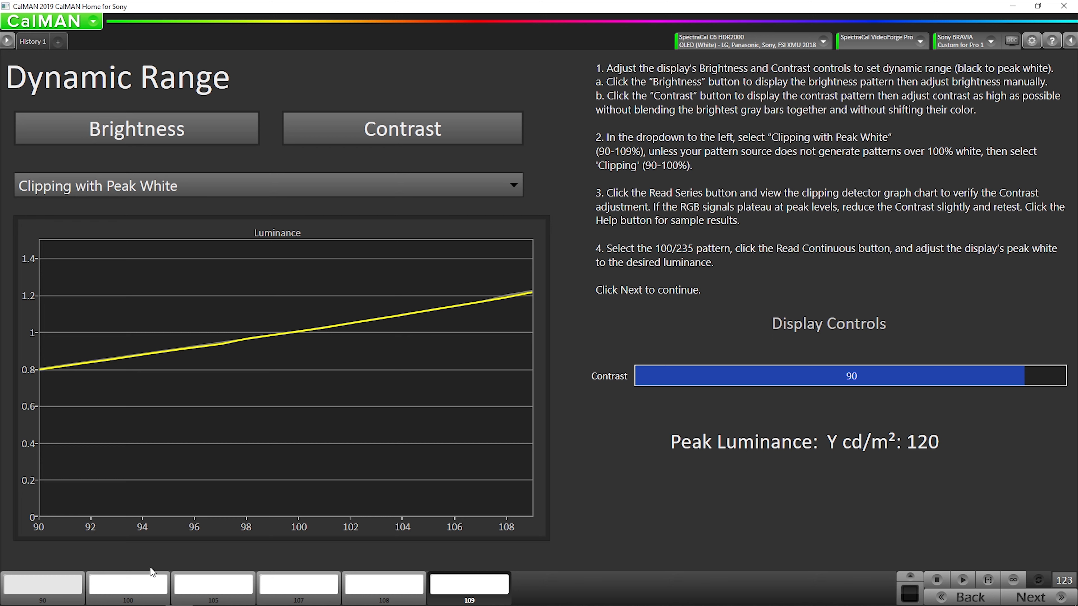
click(128, 585)
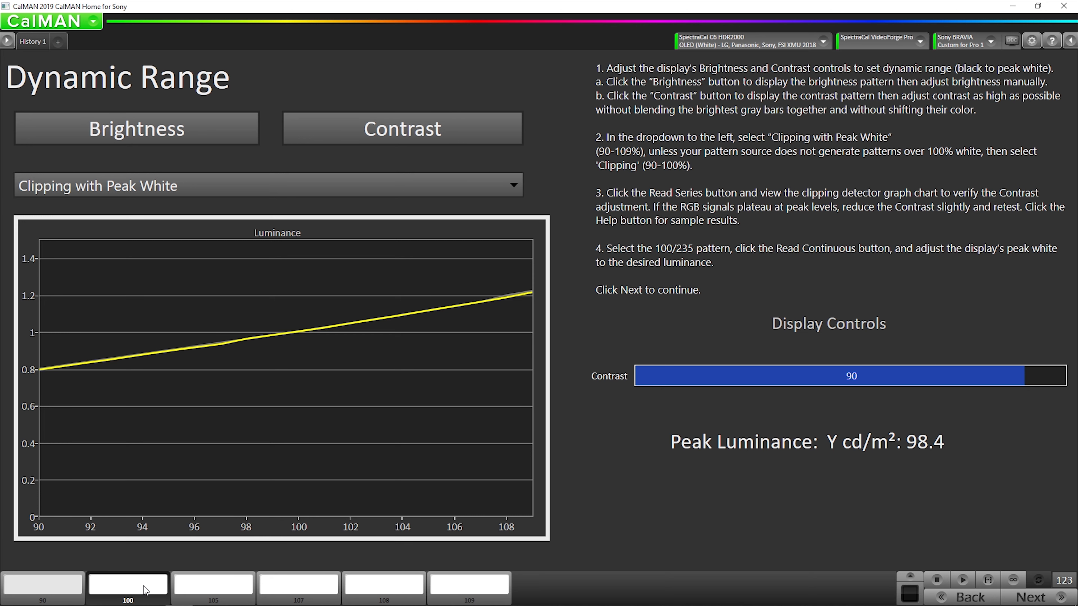
mouse_move(130, 589)
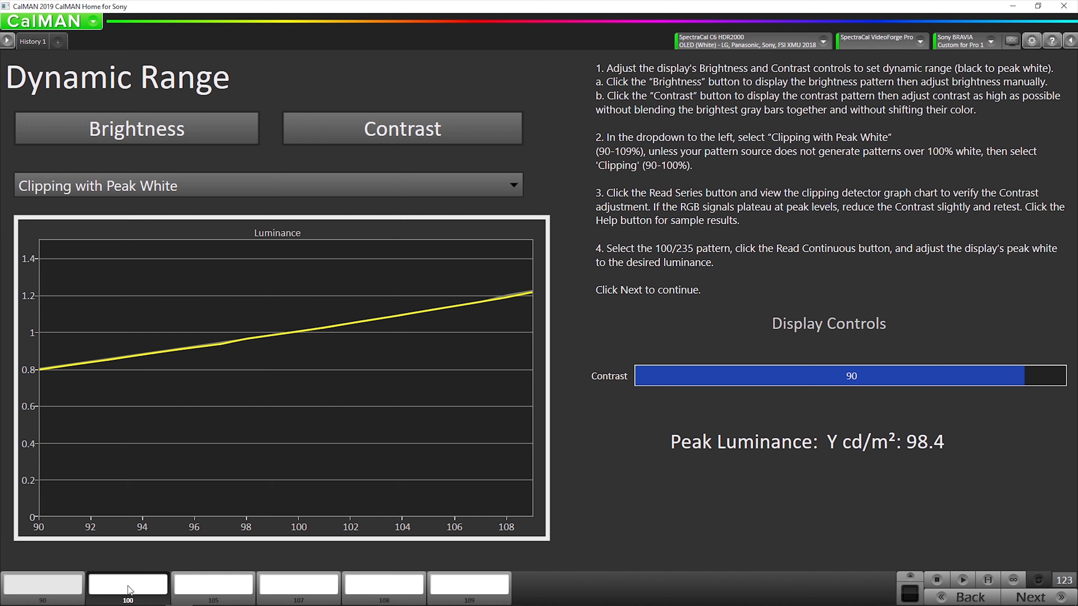
mouse_move(845, 493)
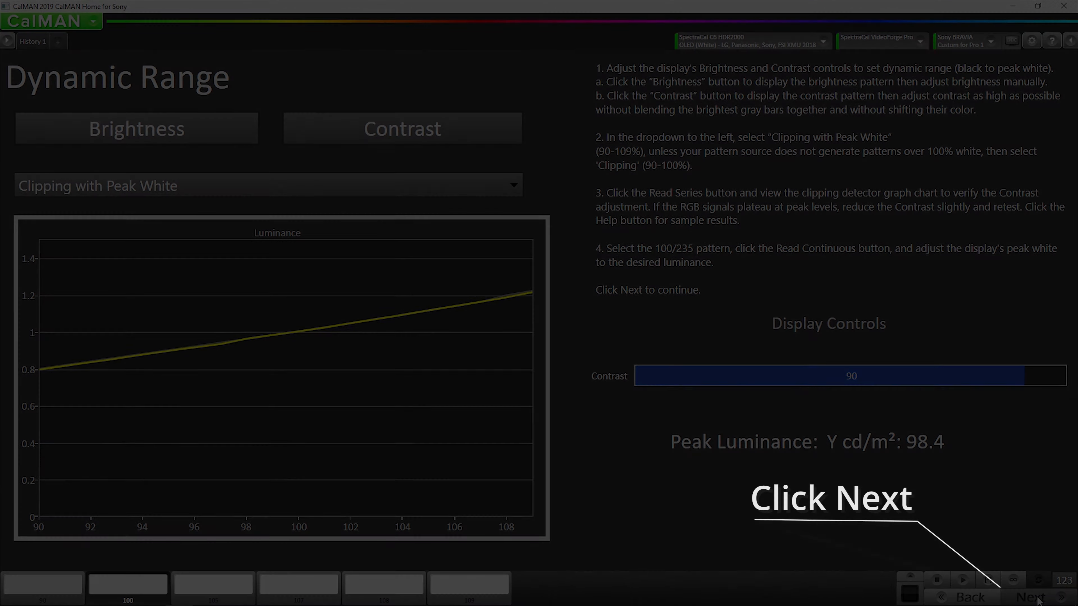
Read the Post-Calibration Verification series: grayscale average error 0.3, color average 0.7 (max 2.4).
click(1029, 597)
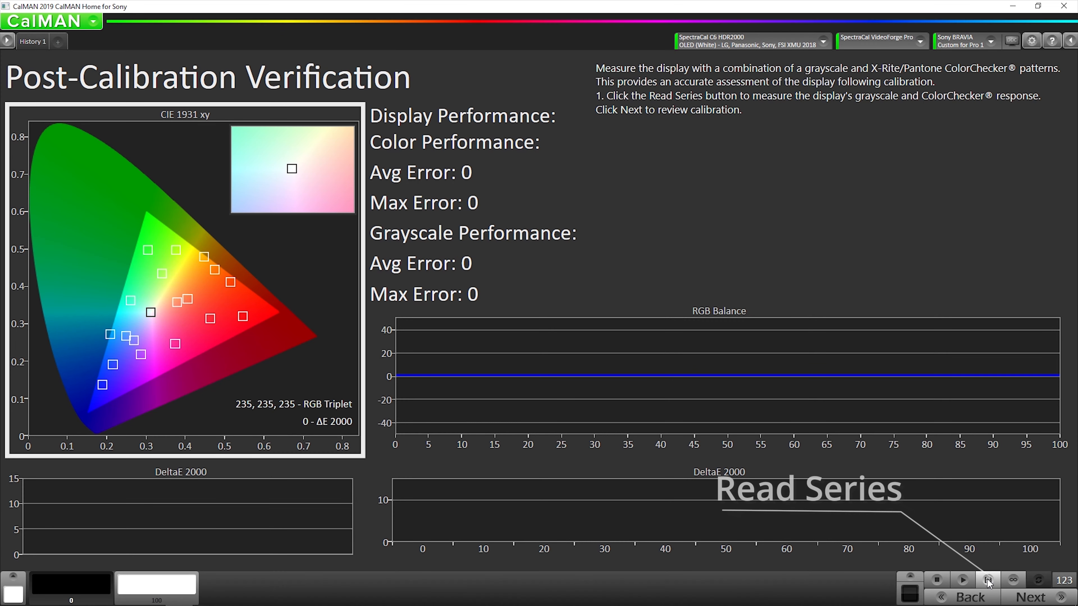
mouse_move(988, 579)
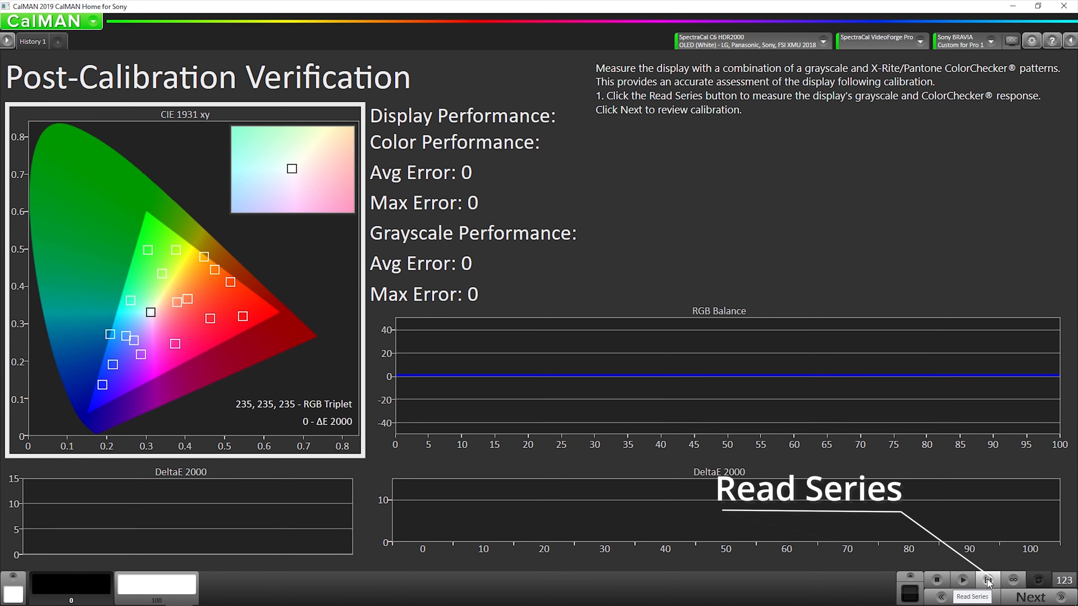
click(987, 579)
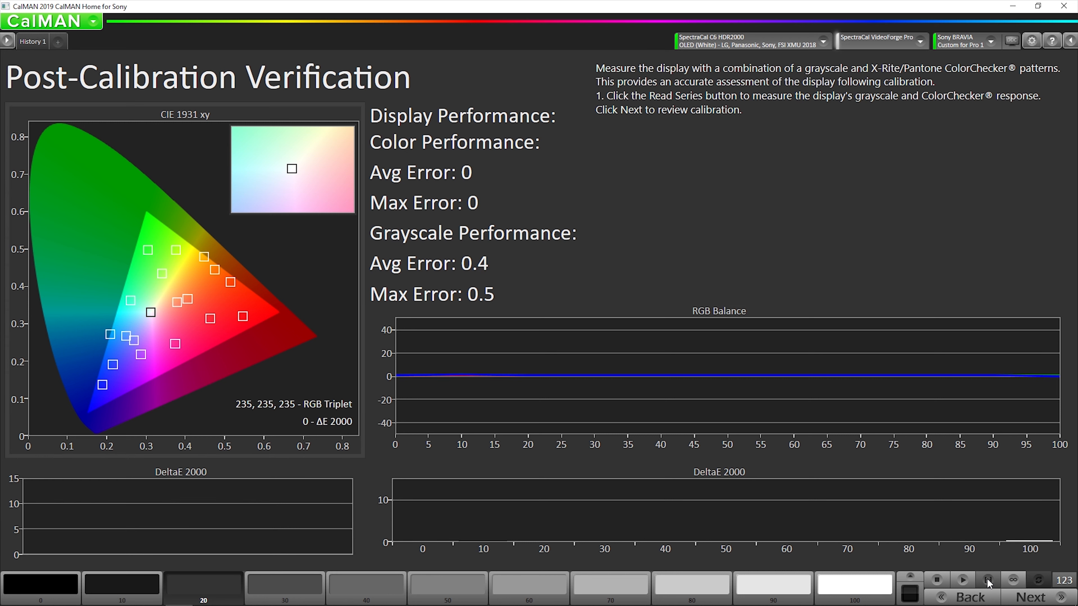
click(772, 584)
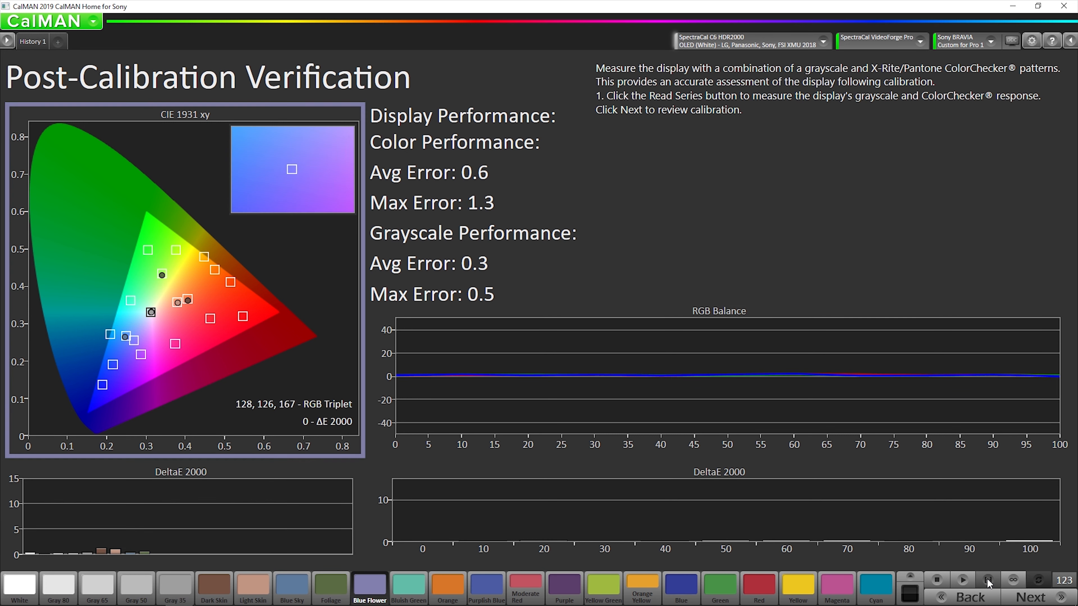
click(680, 589)
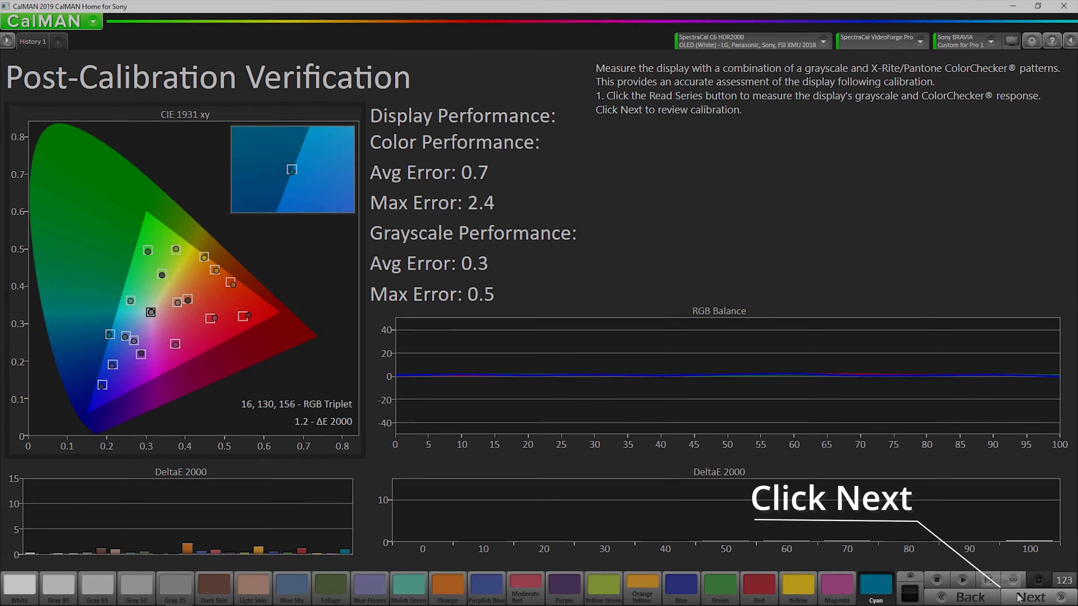
Show the Pre/Post Comparison: grayscale ΔE 2.2→0.3, color ΔE 2.6→0.7.
click(1029, 597)
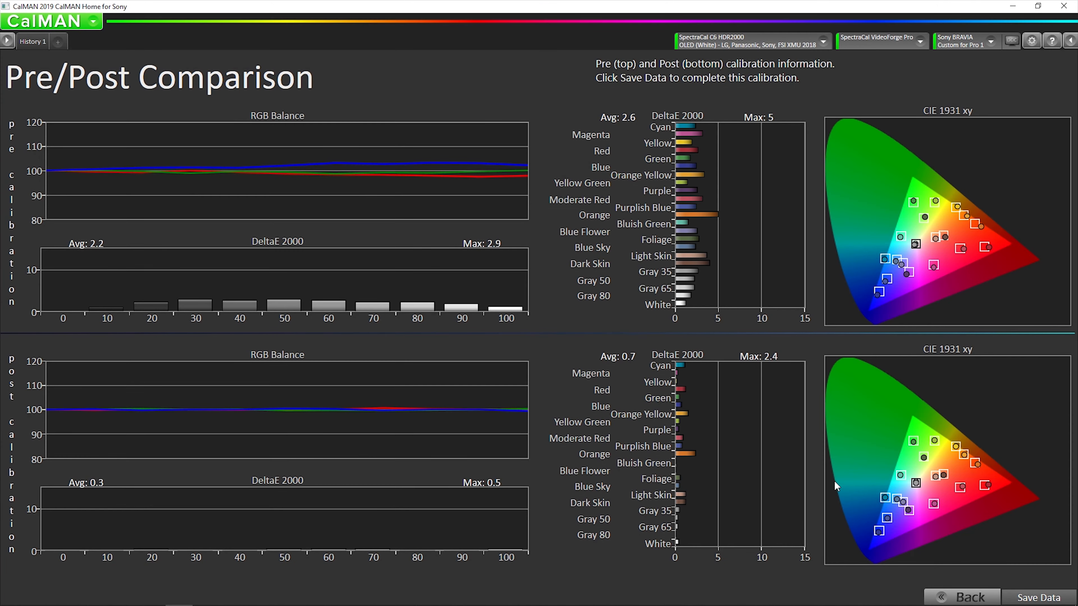
mouse_move(887, 266)
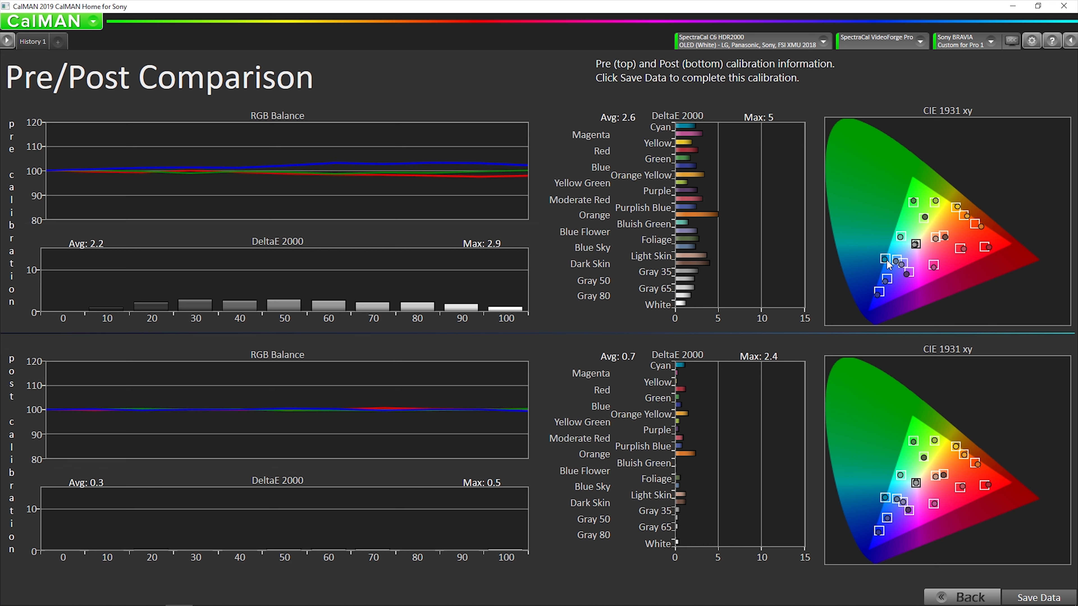
mouse_move(924, 308)
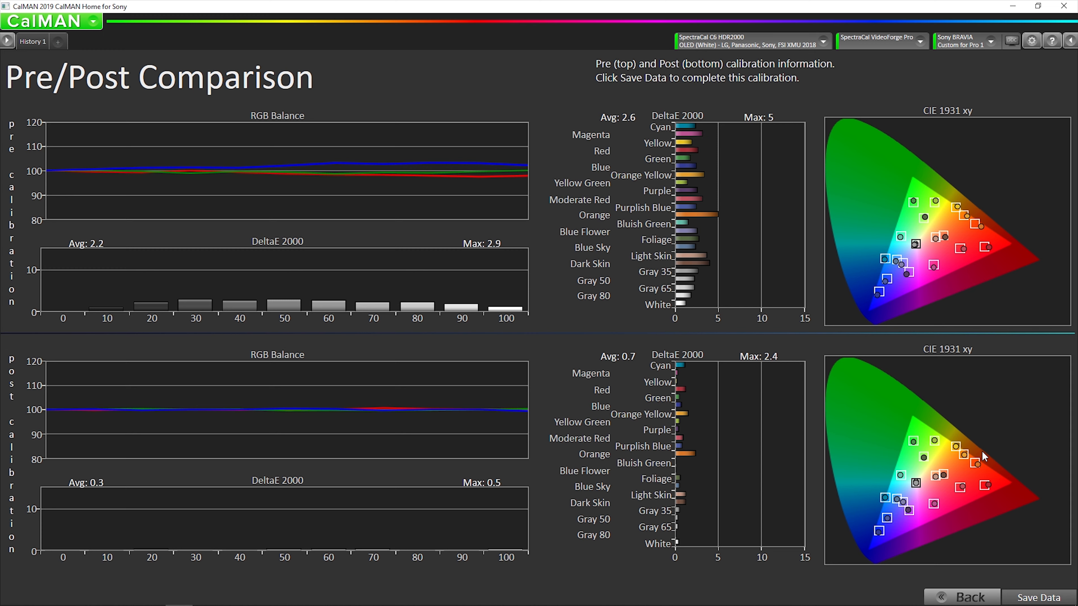
mouse_move(940, 379)
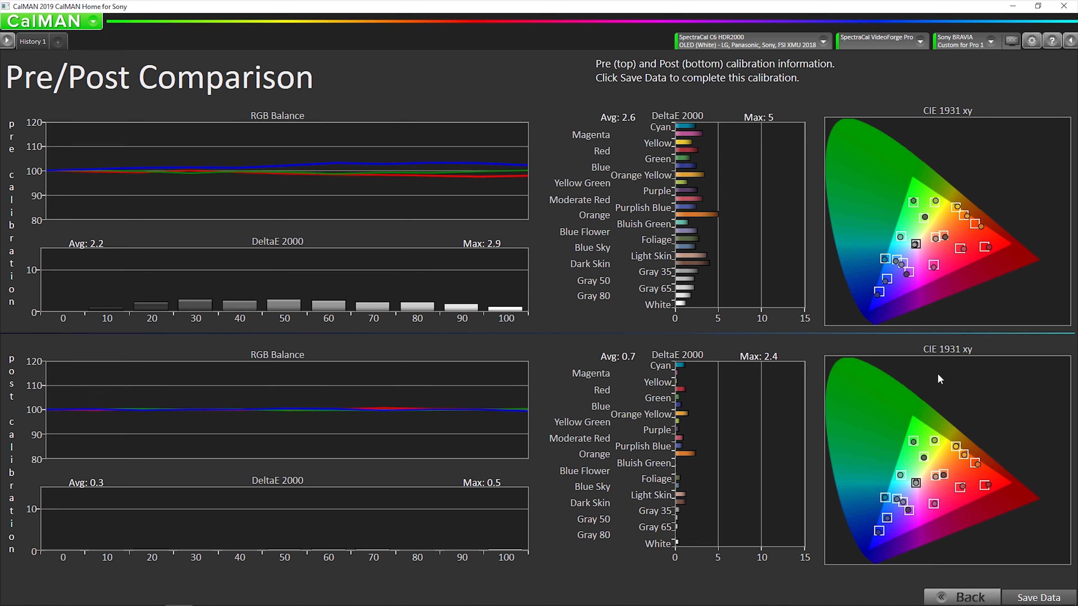